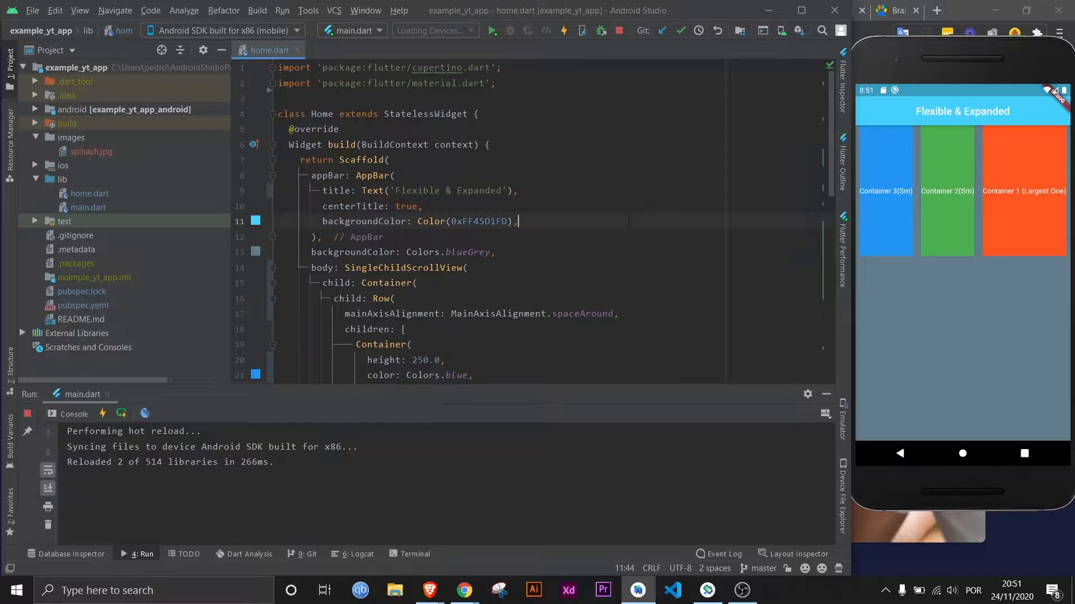
- Remove the SingleChildScrollView and outer Container so the body is the Row, then hot reload
{"action": "scroll", "scroll_direction": "down", "scroll_amount": 3}
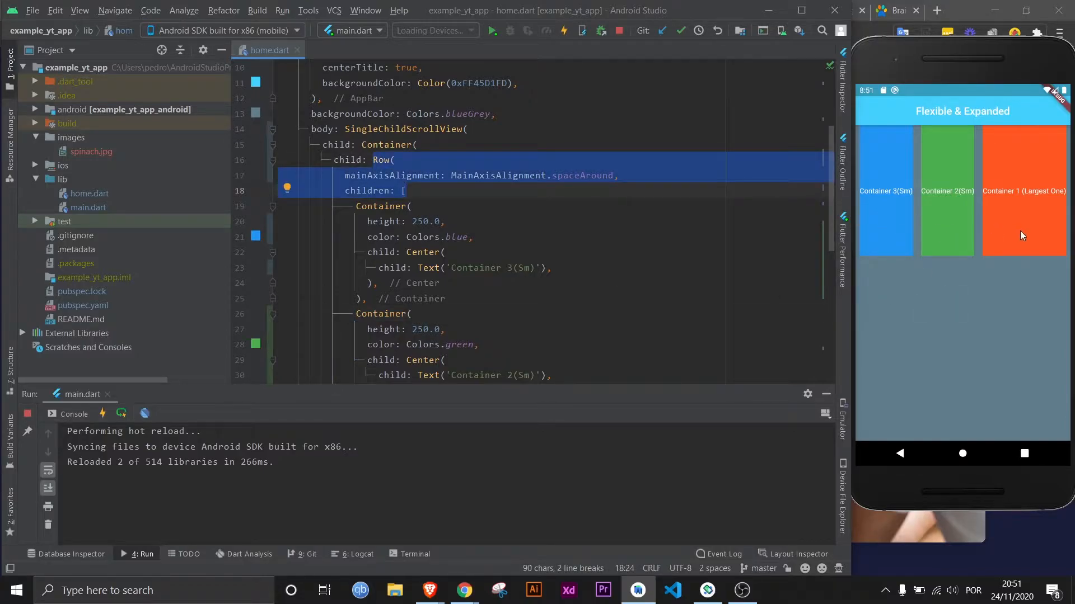
{"action": "left_click", "coordinate": [367, 298]}
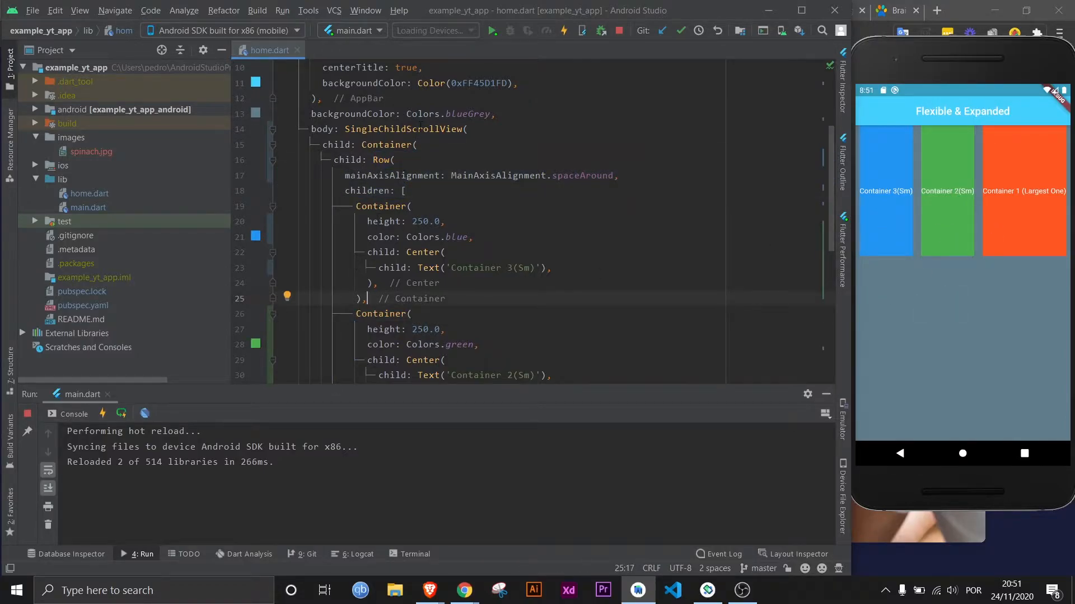
{"action": "left_click", "coordinate": [287, 128]}
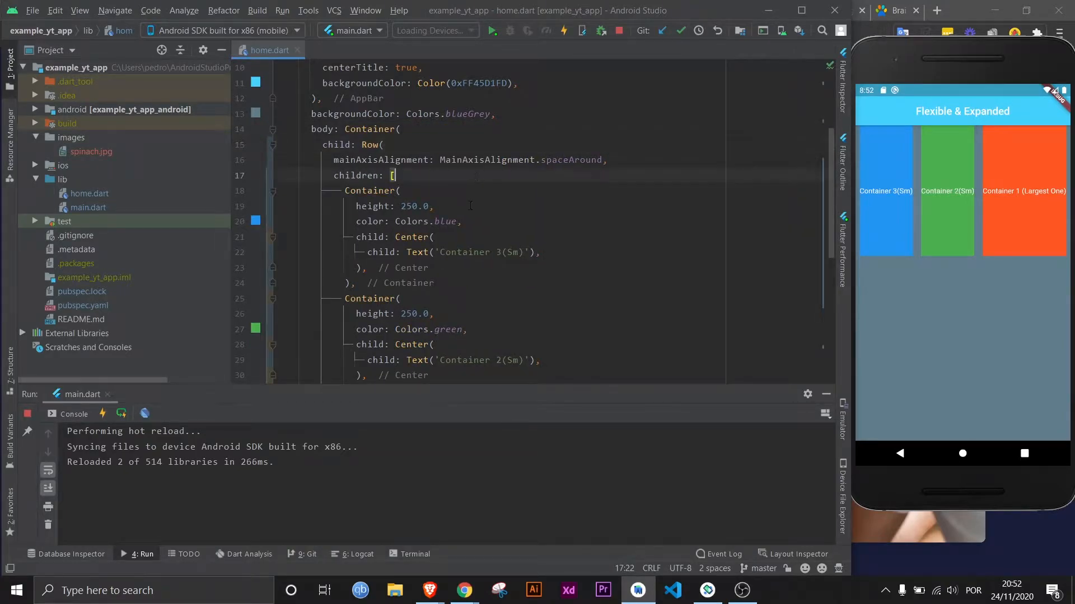
{"action": "scroll", "scroll_direction": "down", "scroll_amount": 3}
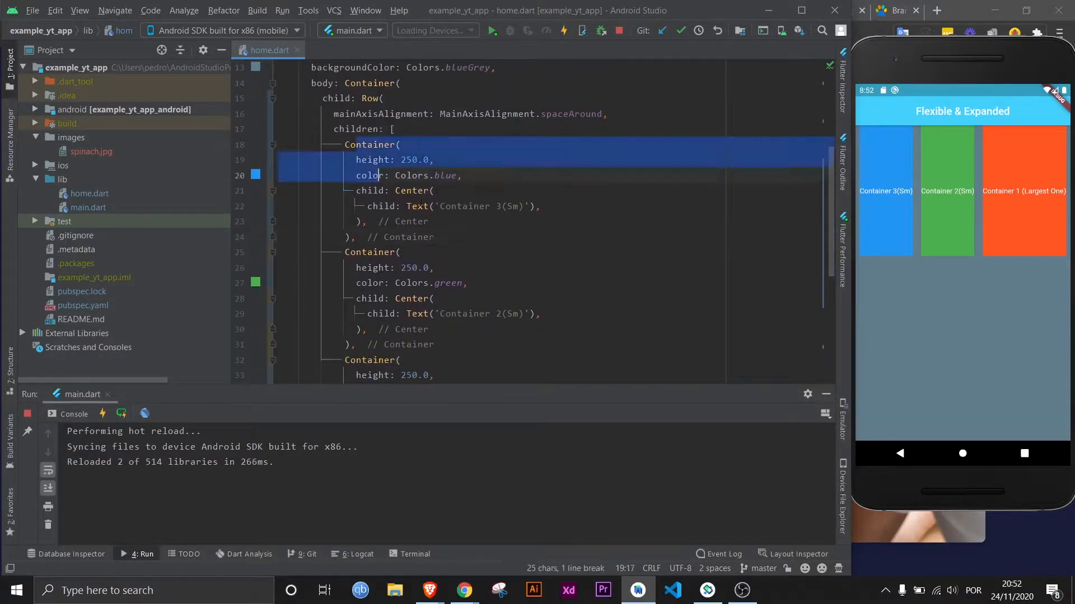
{"action": "scroll", "scroll_direction": "down", "scroll_amount": 3}
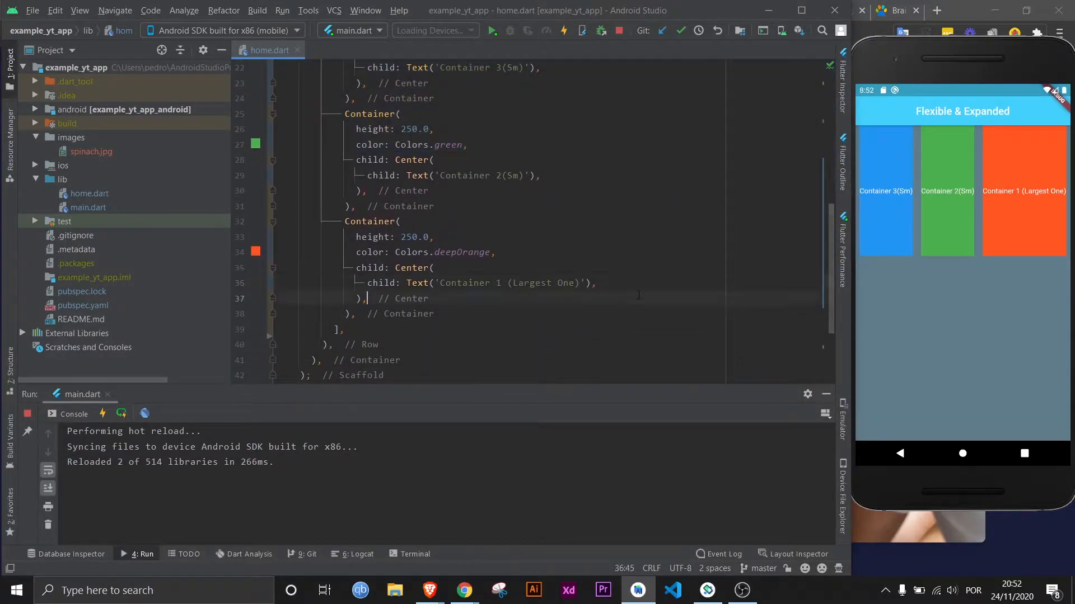
{"action": "left_click", "coordinate": [440, 175]}
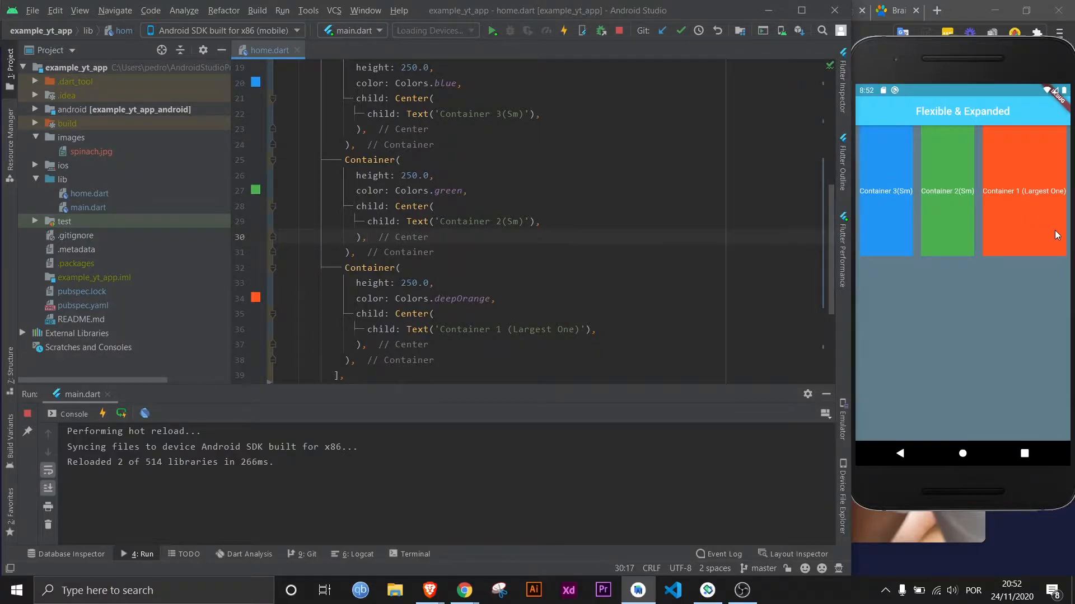
{"action": "mouse_move", "coordinate": [879, 223]}
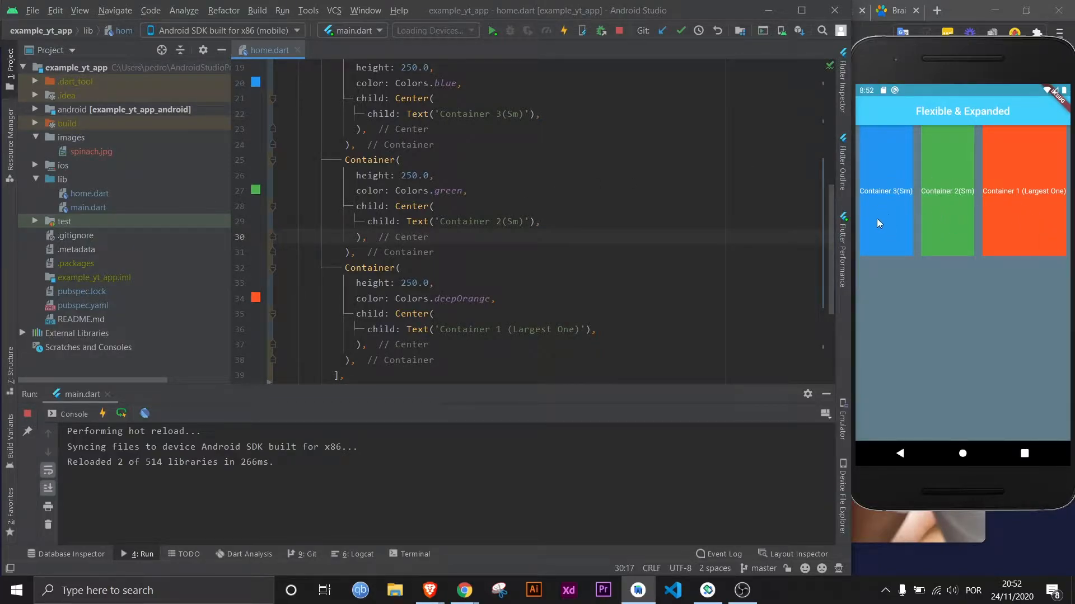
{"action": "left_click_drag", "start_coordinate": [343, 159], "coordinate": [468, 191]}
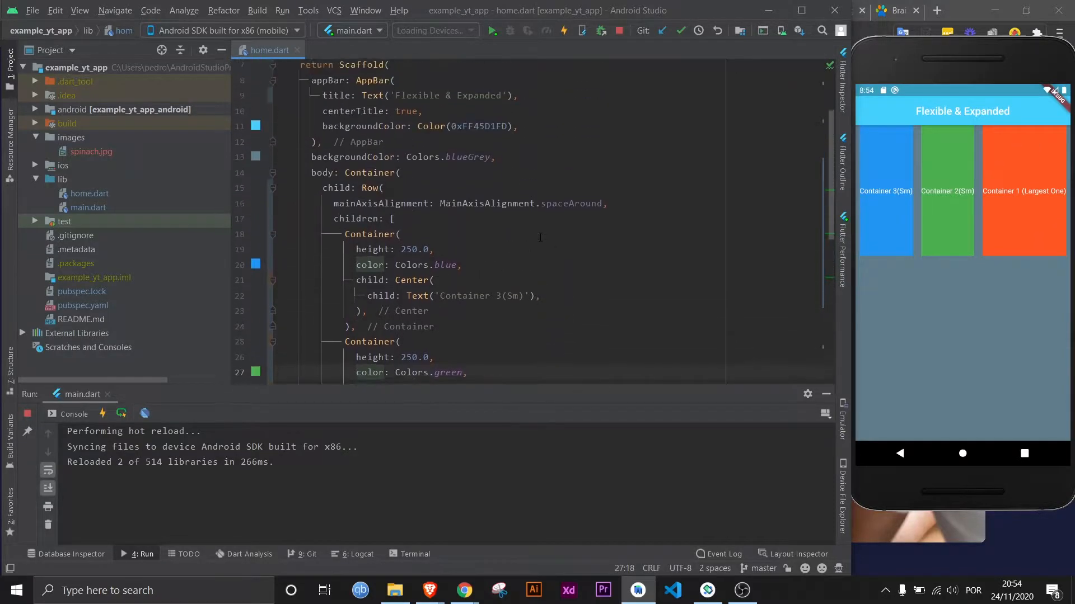
{"action": "scroll", "scroll_direction": "down", "scroll_amount": 3}
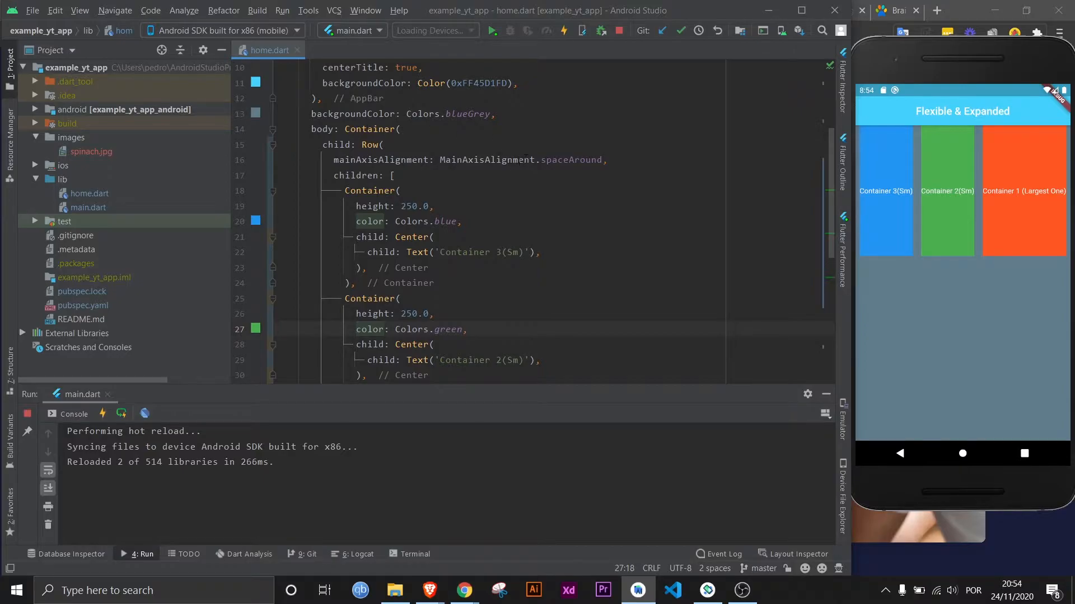
{"action": "double_click", "coordinate": [562, 159]}
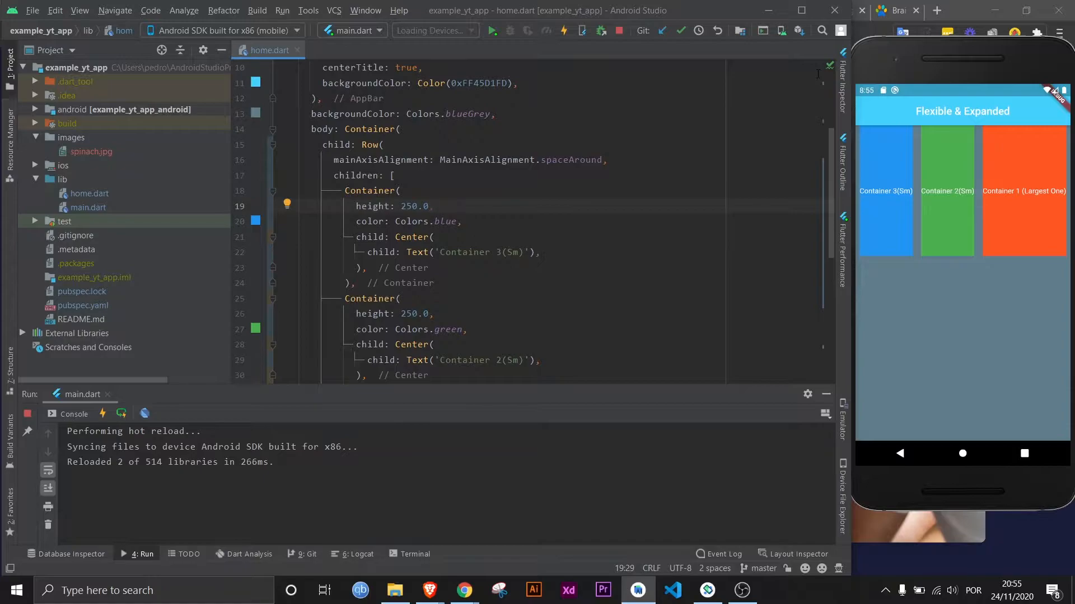
{"action": "left_click", "coordinate": [431, 205]}
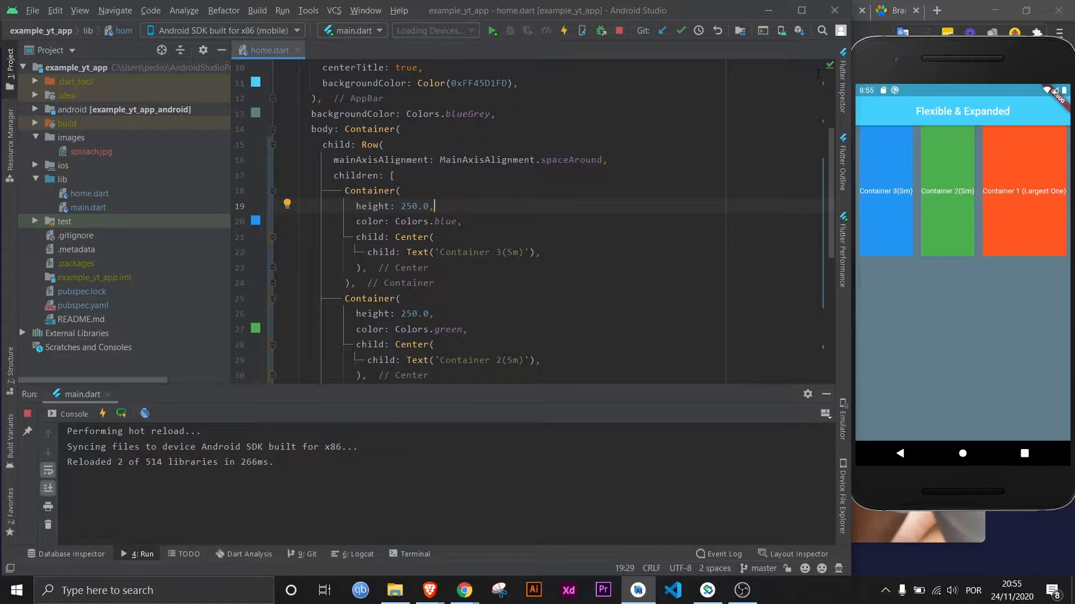
{"action": "mouse_move", "coordinate": [506, 260]}
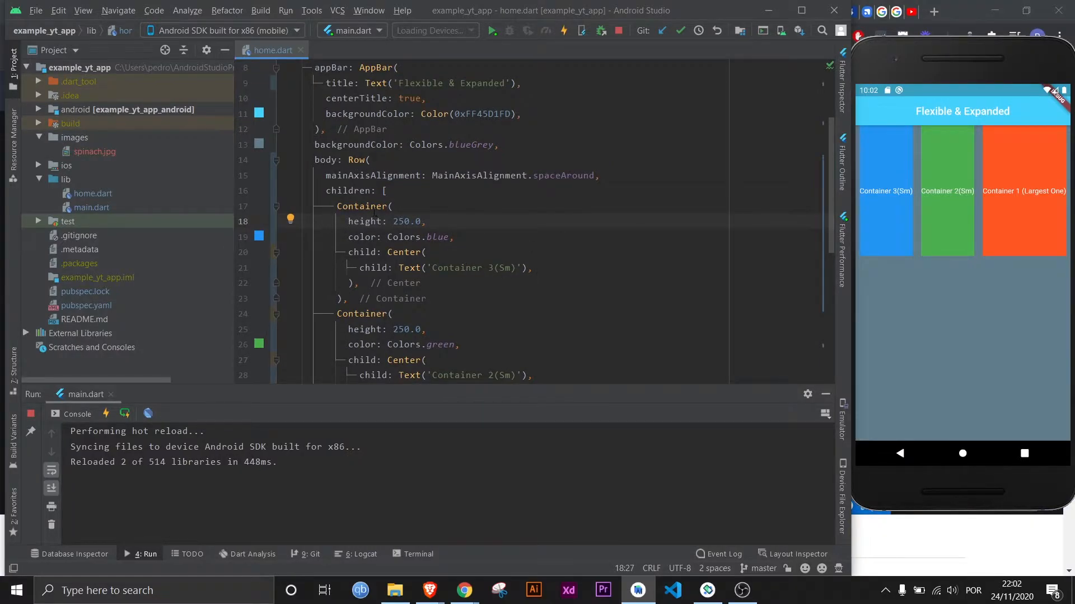
- Wrap the blue Container in a Flexible and insert an empty fit: parameter
{"action": "left_click", "coordinate": [289, 205]}
{"action": "type", "text": "Flexible("}
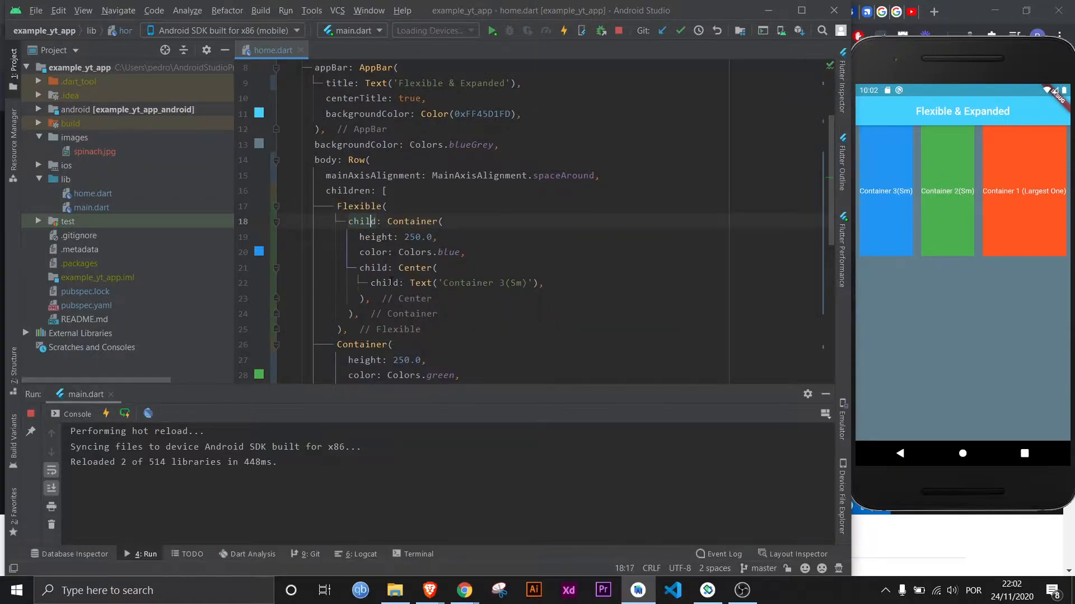
{"action": "left_click", "coordinate": [365, 207]}
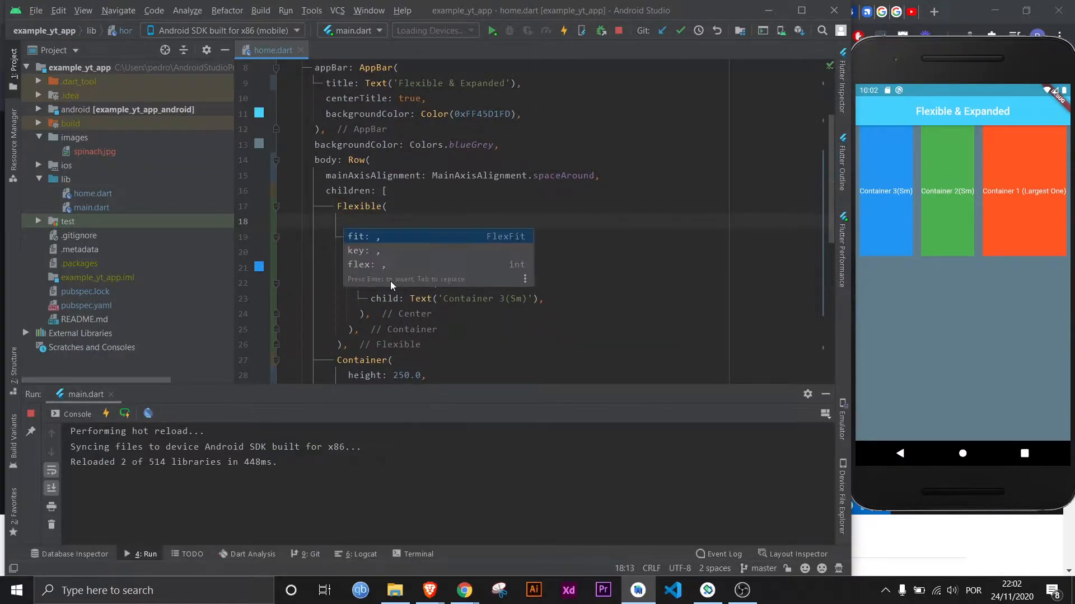
{"action": "key", "text": "Down"}
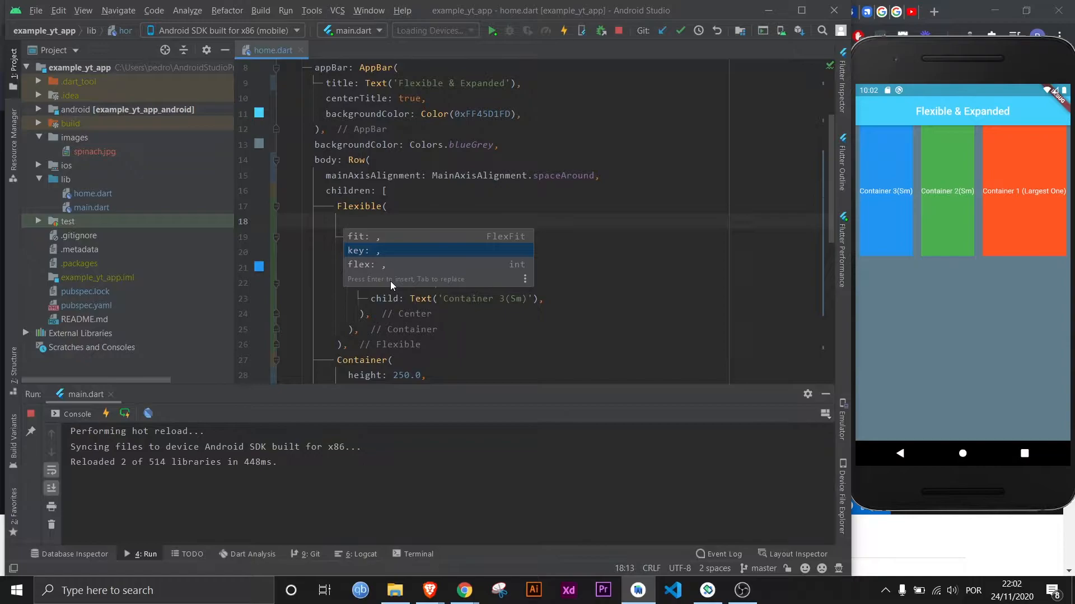
{"action": "key", "text": "Up"}
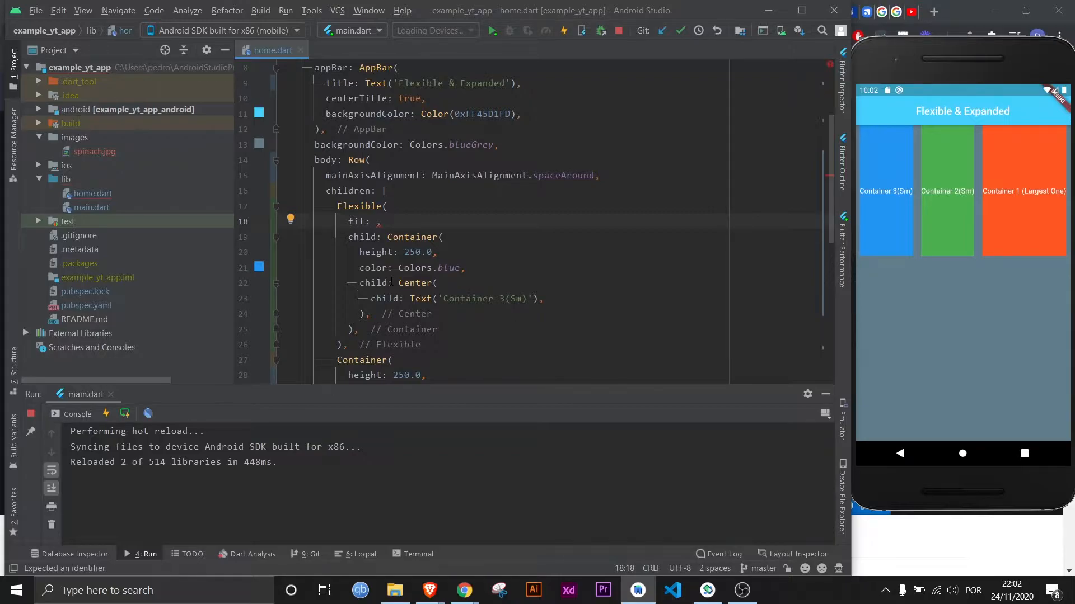
- Start the FlexFit value, try flex: 10, then delete the flex line
{"action": "type", "text": "FlexFit.loose"}
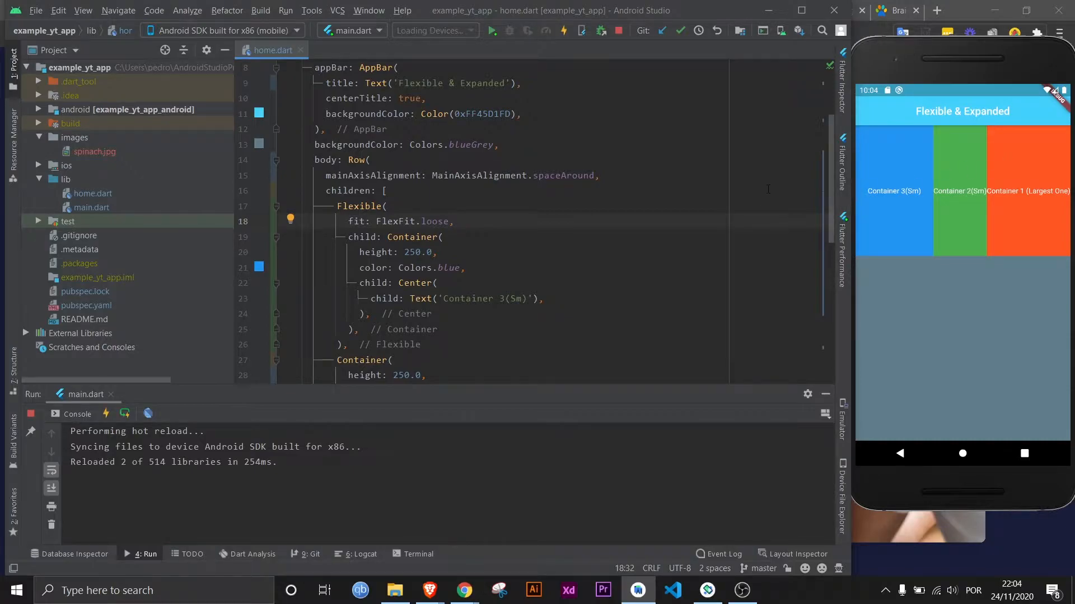
{"action": "type", "text": "flex: ,"}
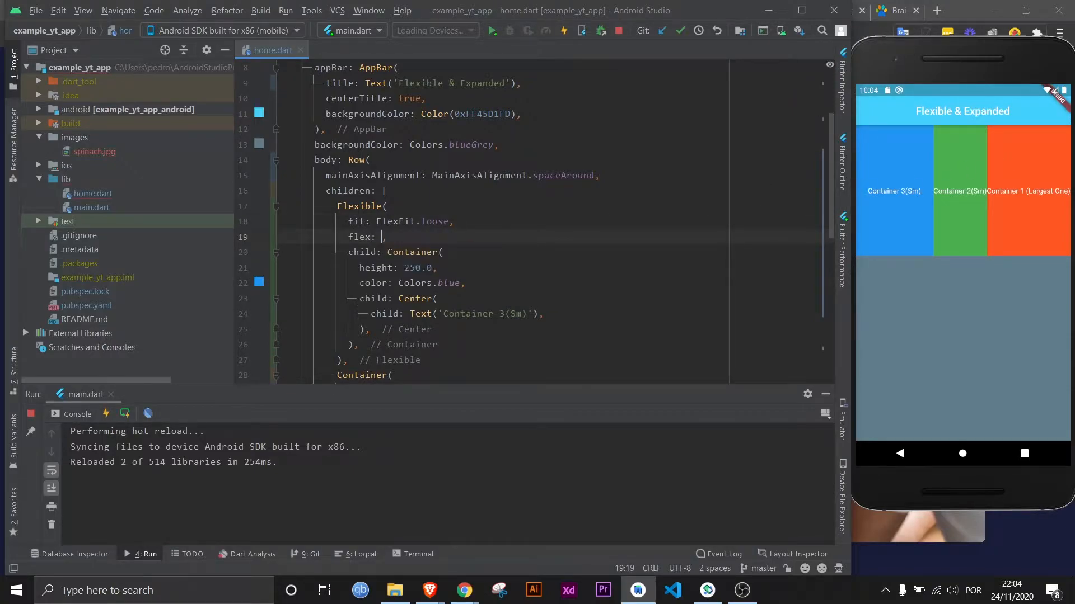
{"action": "type", "text": "1"}
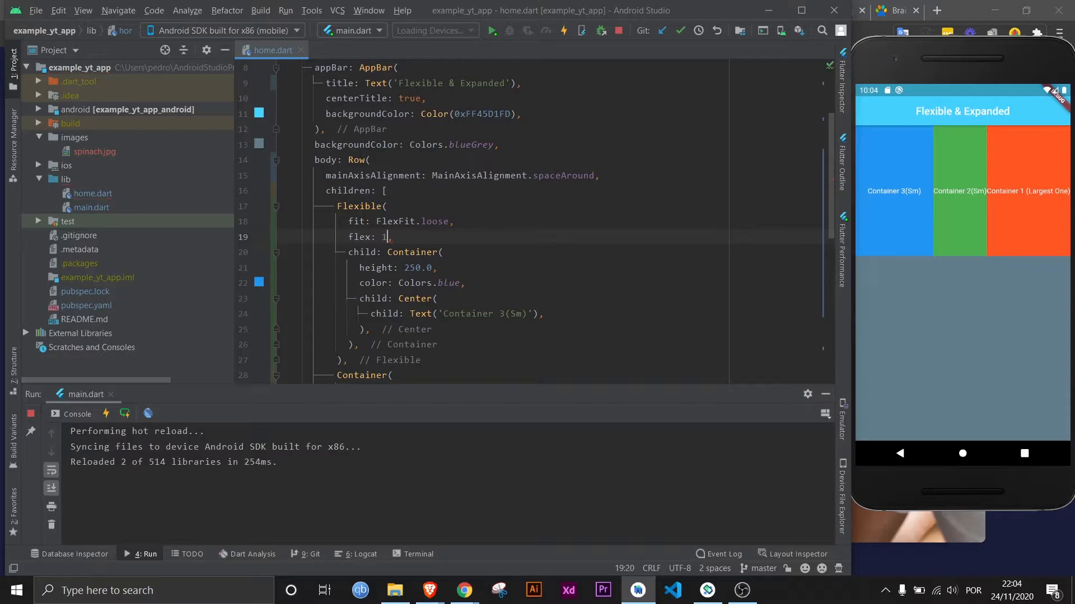
{"action": "type", "text": "0"}
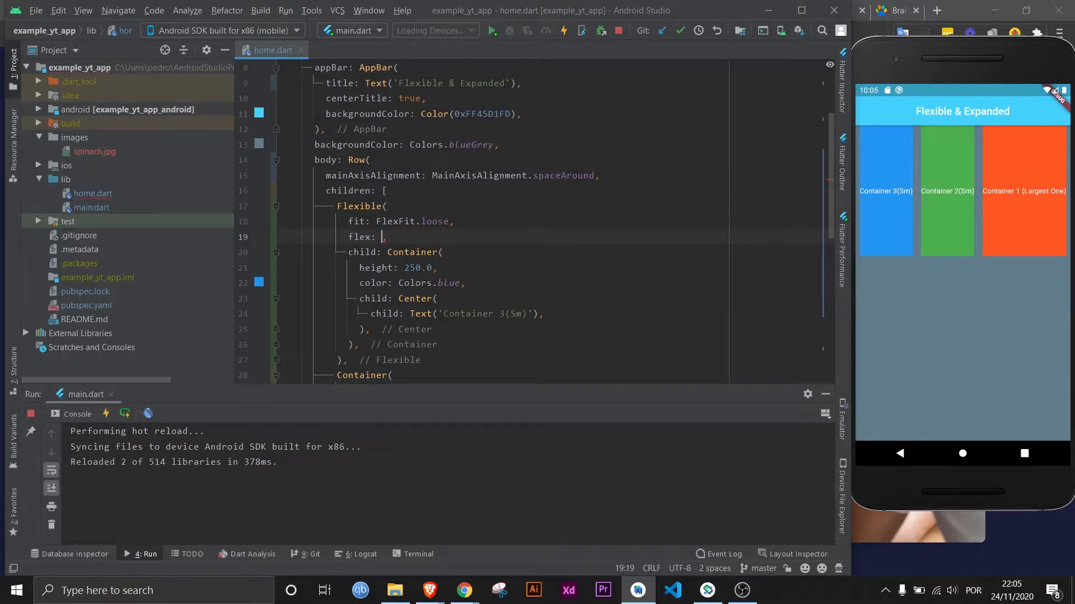
{"action": "key", "text": "Backspace"}
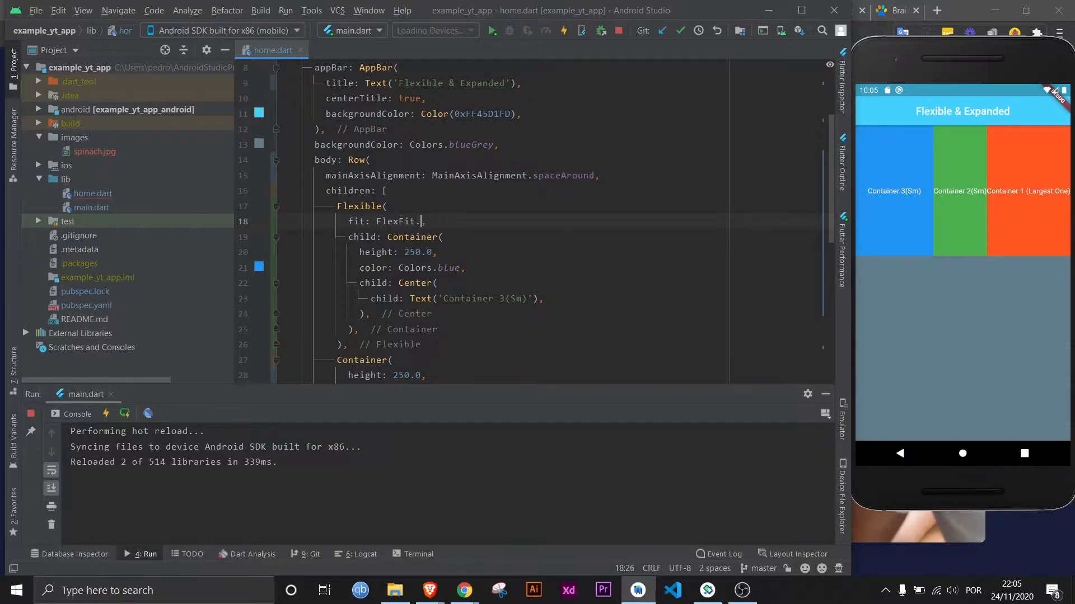
- Set fit to FlexFit.loose and add an empty width: line to the blue Container
{"action": "type", "text": "tight"}
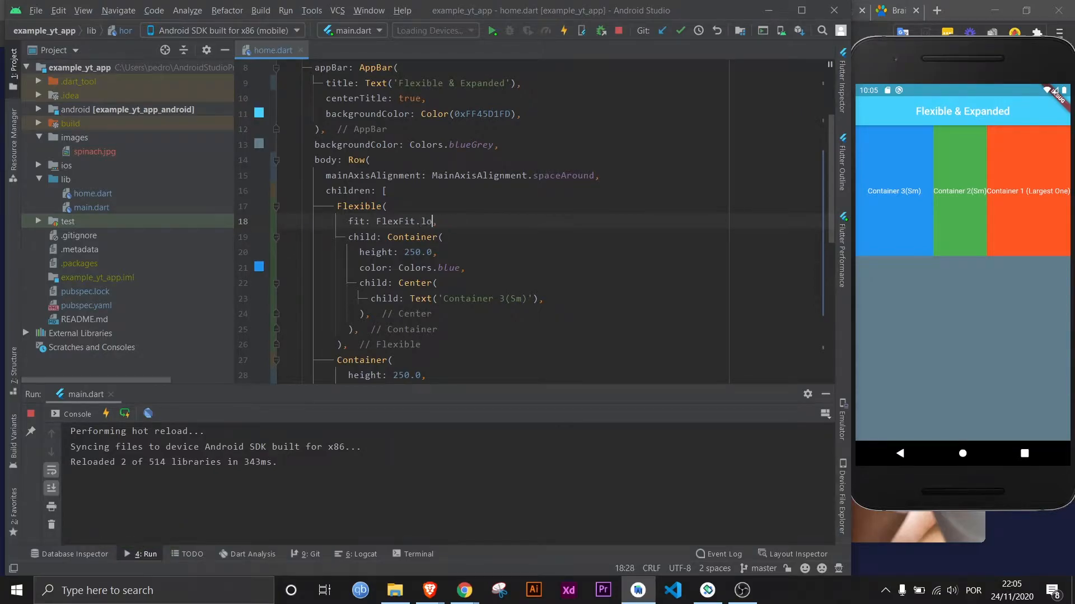
{"action": "type", "text": "ose"}
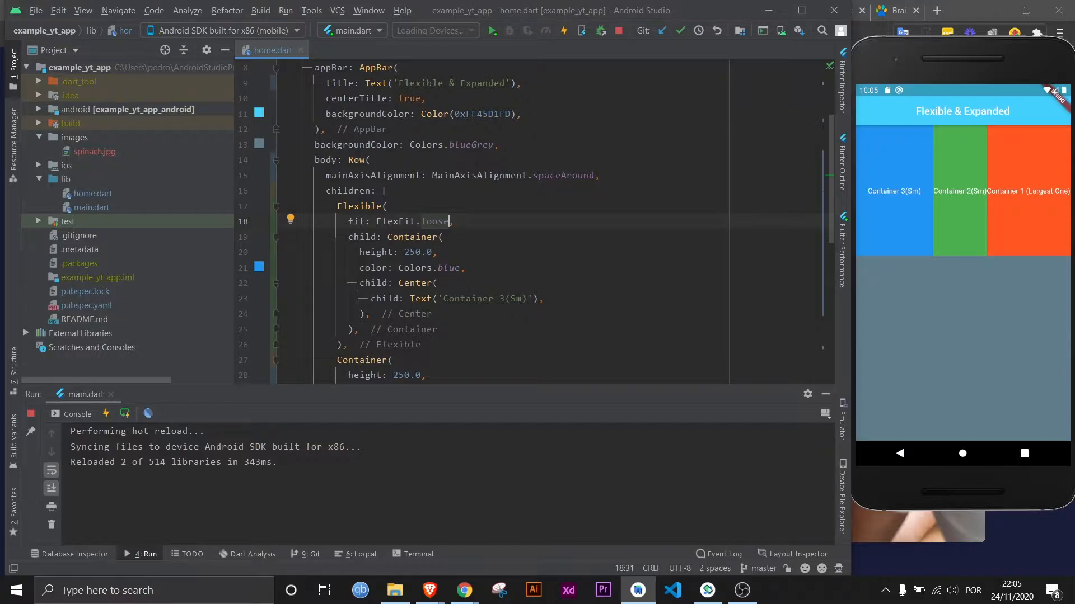
{"action": "type", "text": "width: ,"}
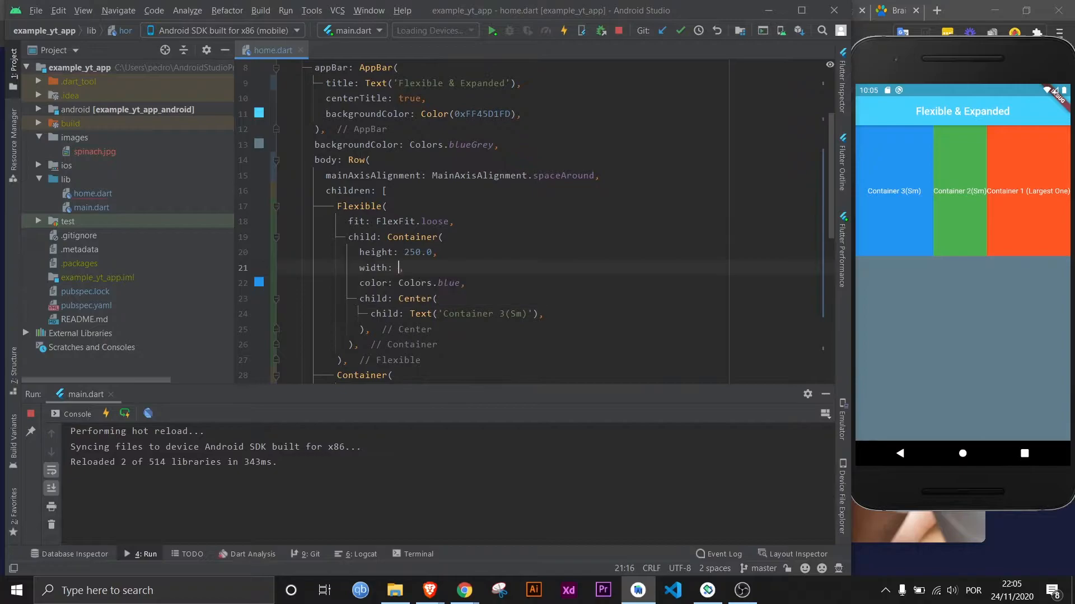
- Give the blue Container width 100.0, then switch the Flexible fit from loose to tight
{"action": "type", "text": "100."}
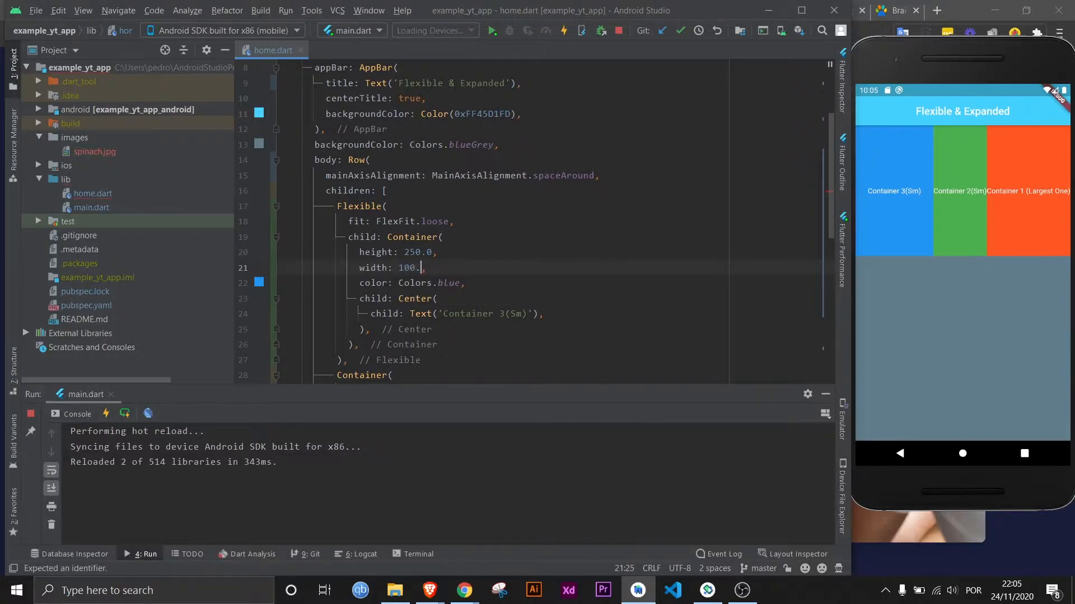
{"action": "type", "text": "0"}
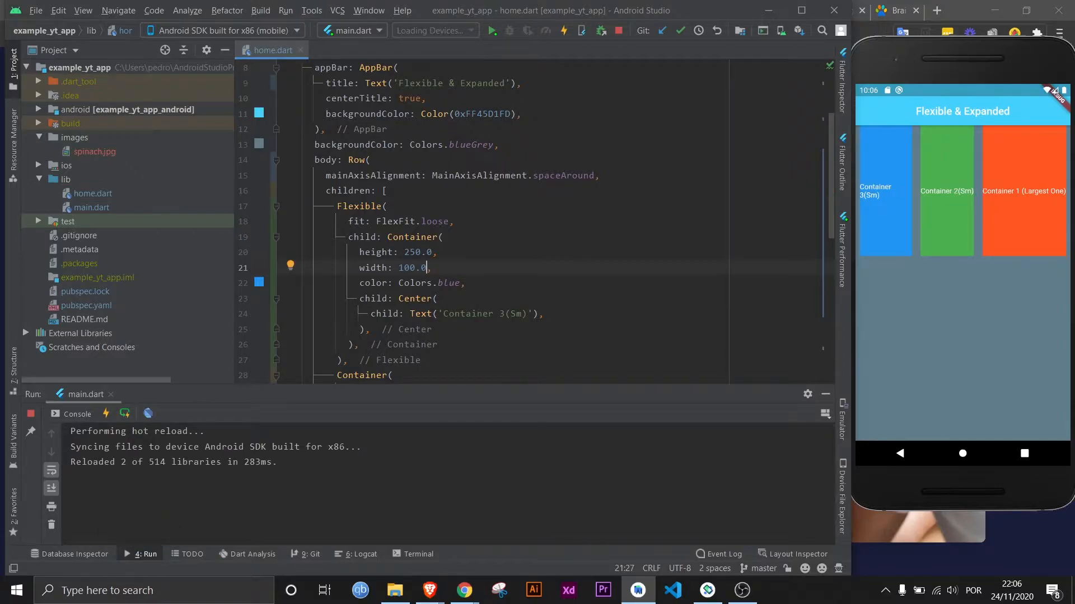
{"action": "double_click", "coordinate": [434, 221]}
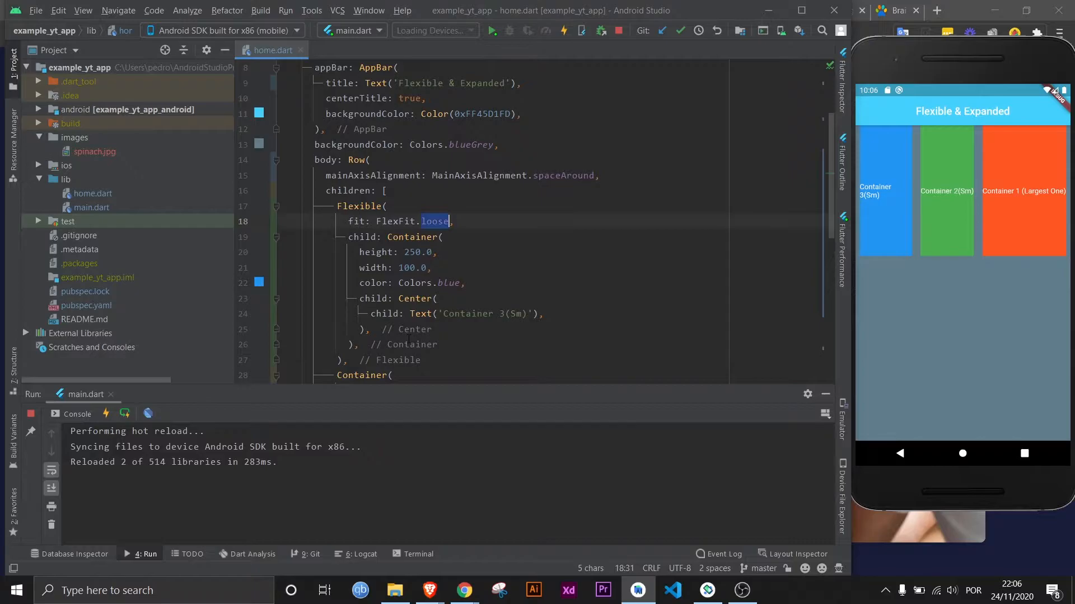
{"action": "type", "text": "tight"}
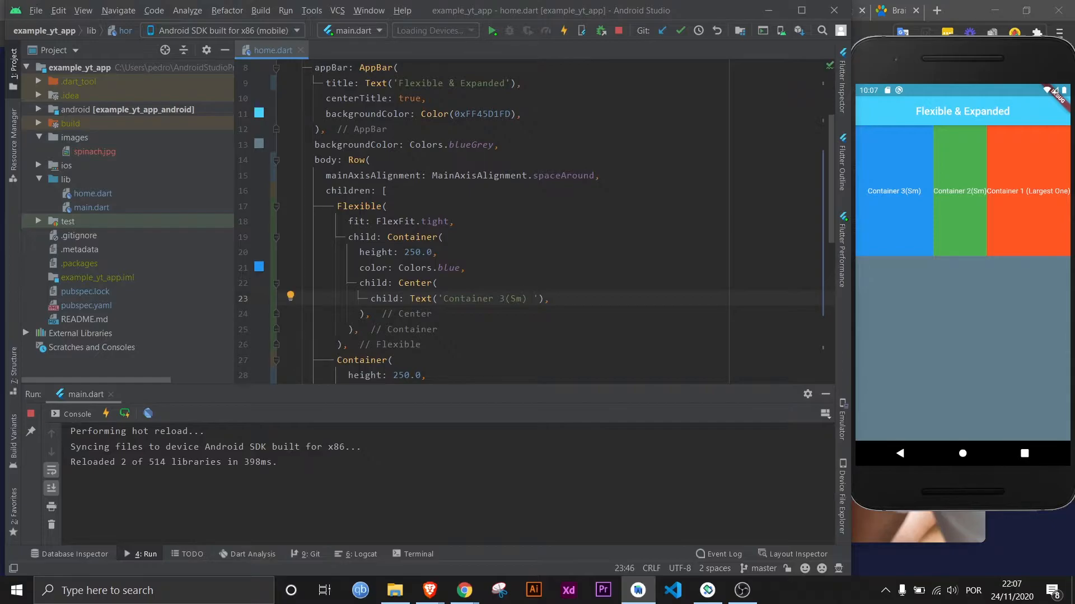
{"action": "type", "text": "Hhahhaahha"}
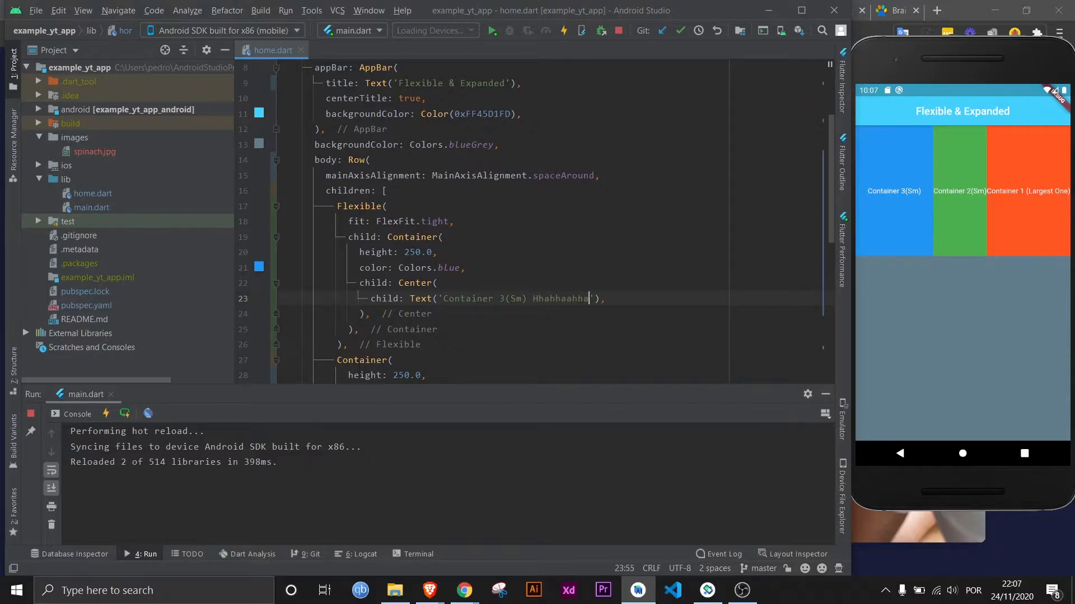
{"action": "type", "text": "hahahah kkdoofeofk"}
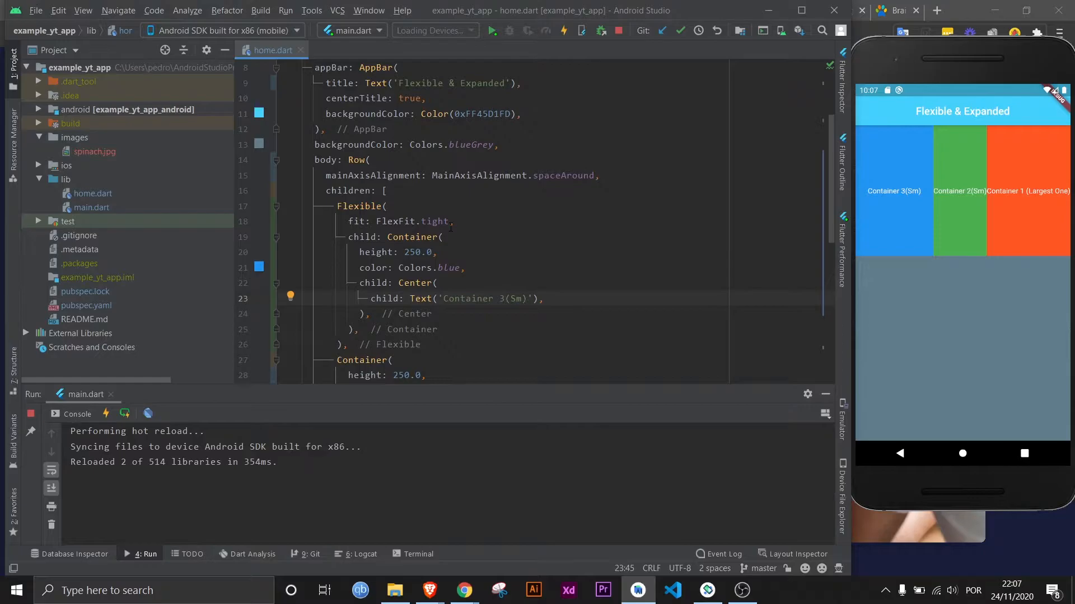
{"action": "left_click", "coordinate": [526, 298]}
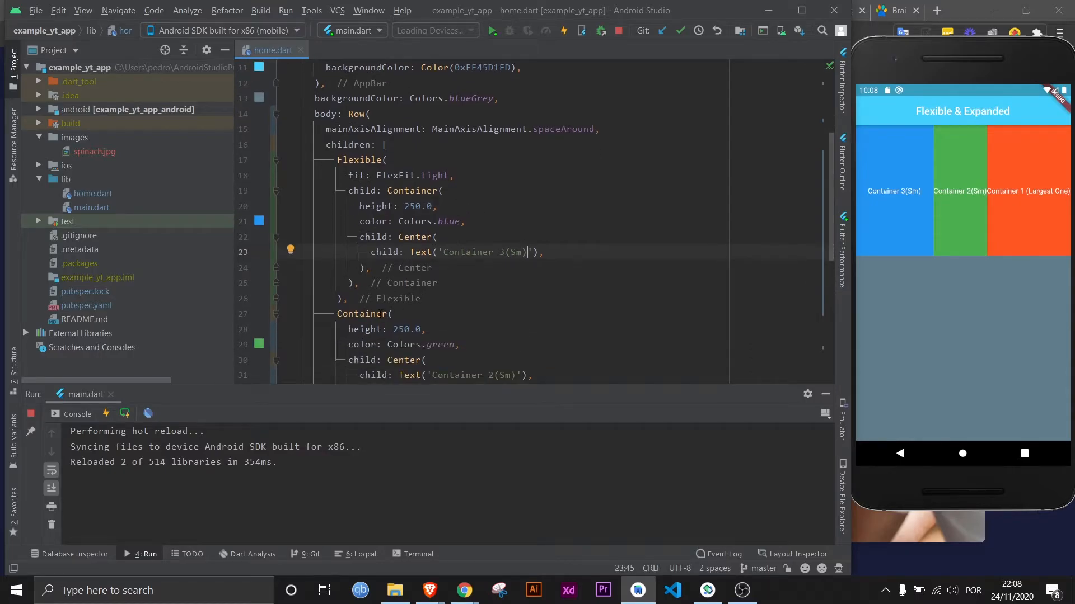
- Wrap the green Container in Flexible and delete the blue Flexible's fit: FlexFit.tight line
{"action": "left_click", "coordinate": [363, 314]}
{"action": "type", "text": "Flexible("}
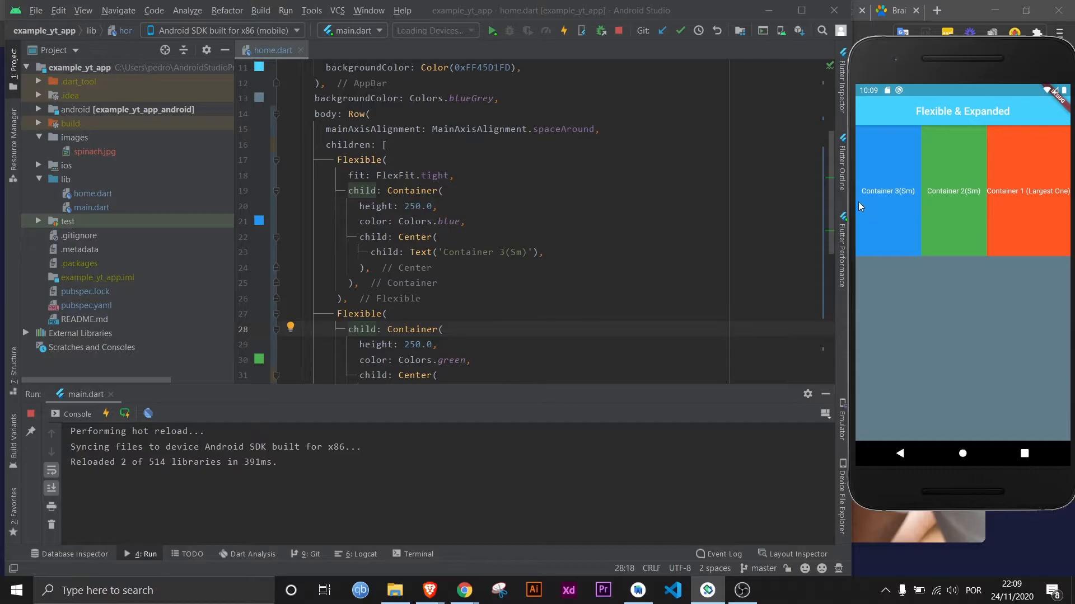
{"action": "mouse_move", "coordinate": [972, 159]}
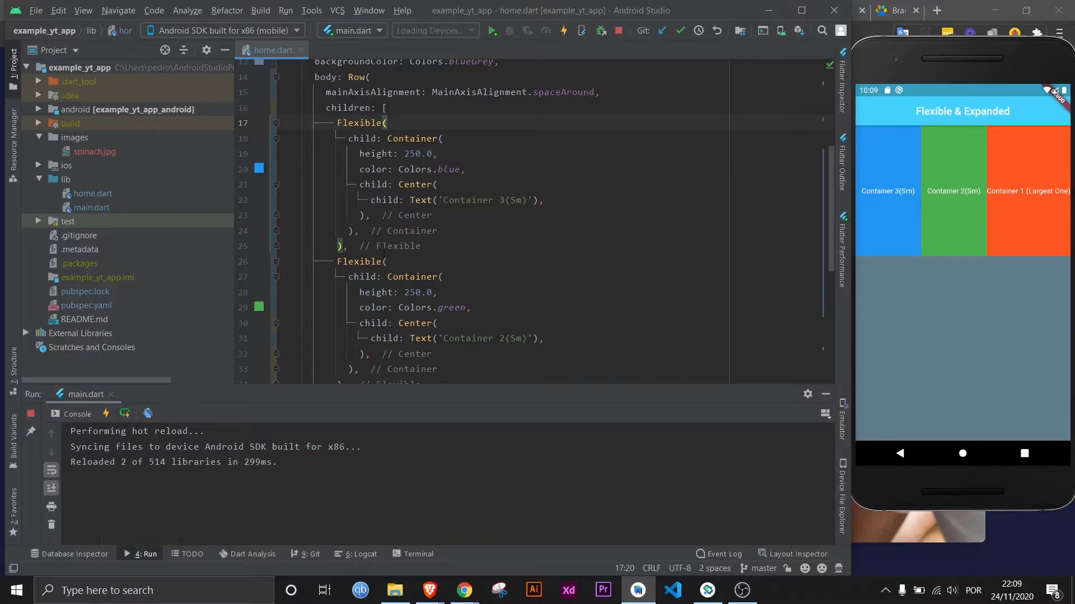
- Add flex: above child in the blue Flexible and select the whole blue Flexible block
{"action": "type", "text": "f"}
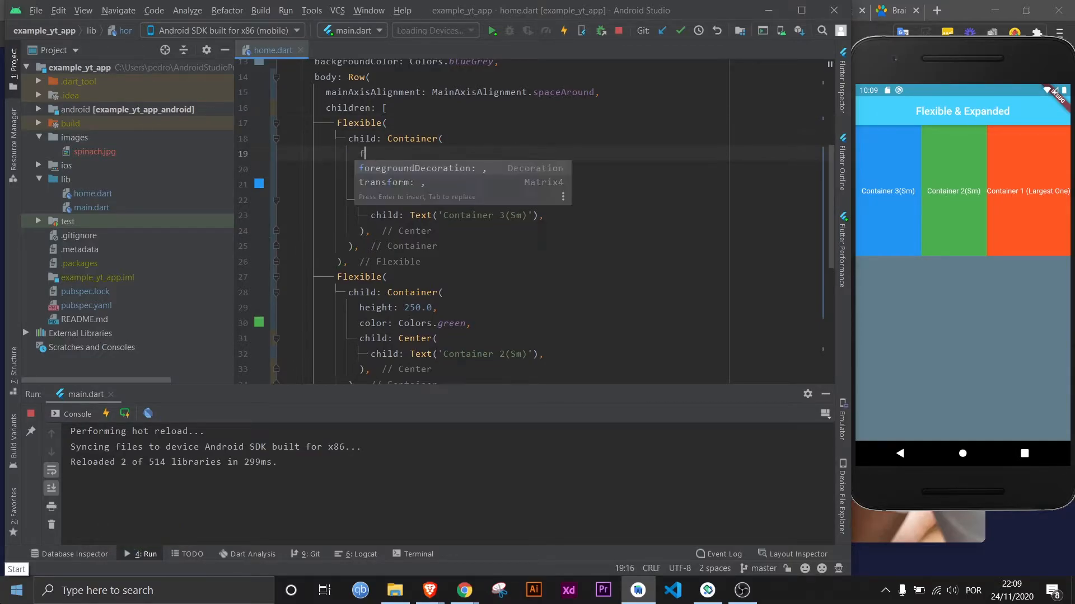
{"action": "type", "text": "lex: ,"}
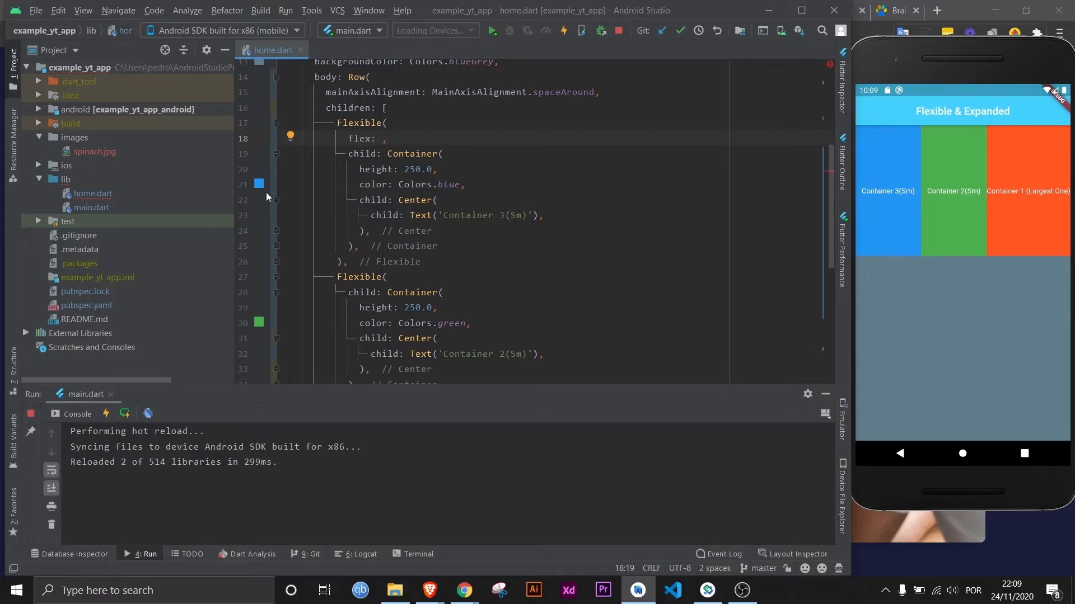
{"action": "left_click_drag", "start_coordinate": [337, 123], "coordinate": [385, 277]}
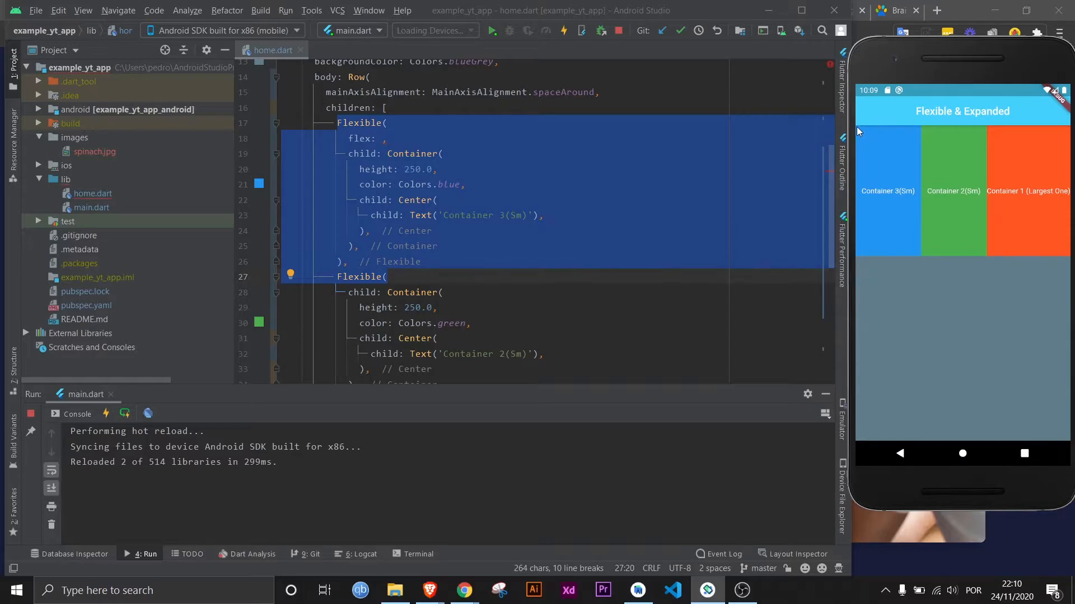
{"action": "mouse_move", "coordinate": [985, 131]}
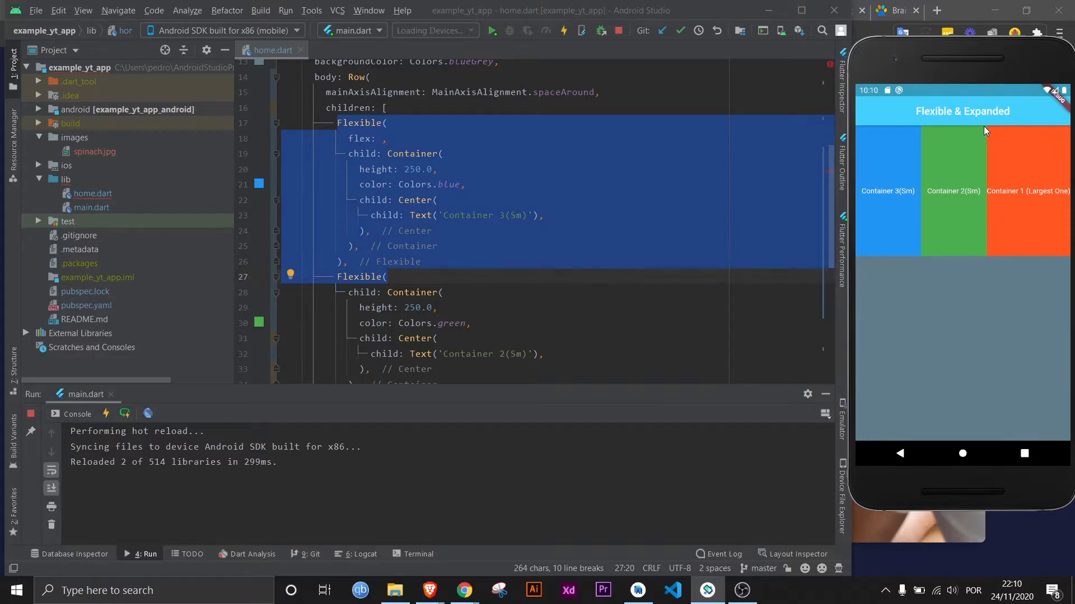
{"action": "mouse_move", "coordinate": [858, 153]}
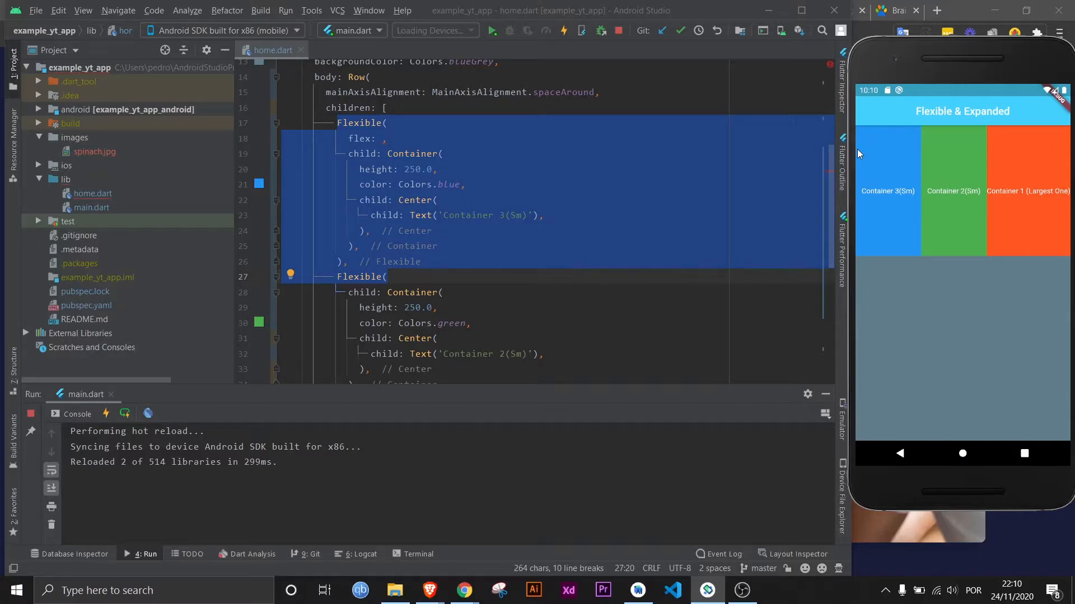
{"action": "mouse_move", "coordinate": [983, 163]}
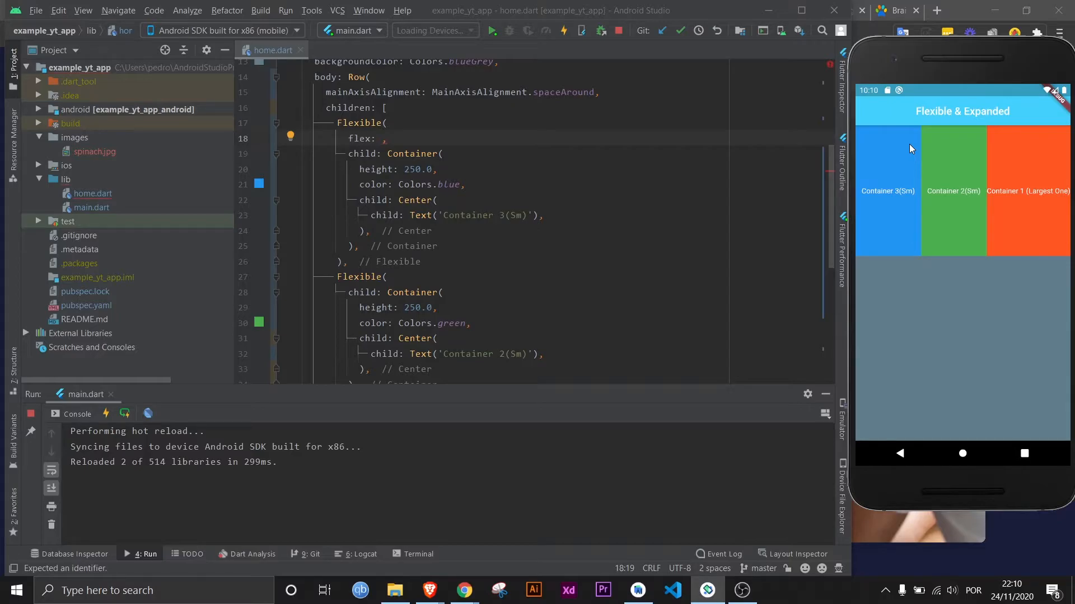
{"action": "mouse_move", "coordinate": [963, 155]}
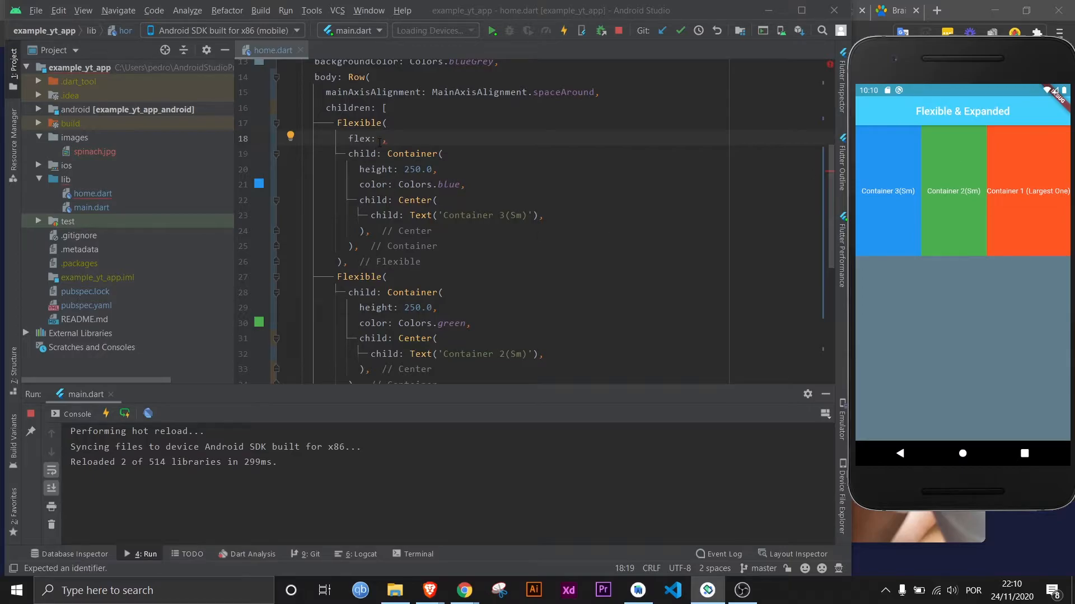
- Try flex values 1 and 5, settle on 3 for blue and 7 for green, and hot reload
{"action": "type", "text": "1"}
{"action": "type", "text": "flex: ,"}
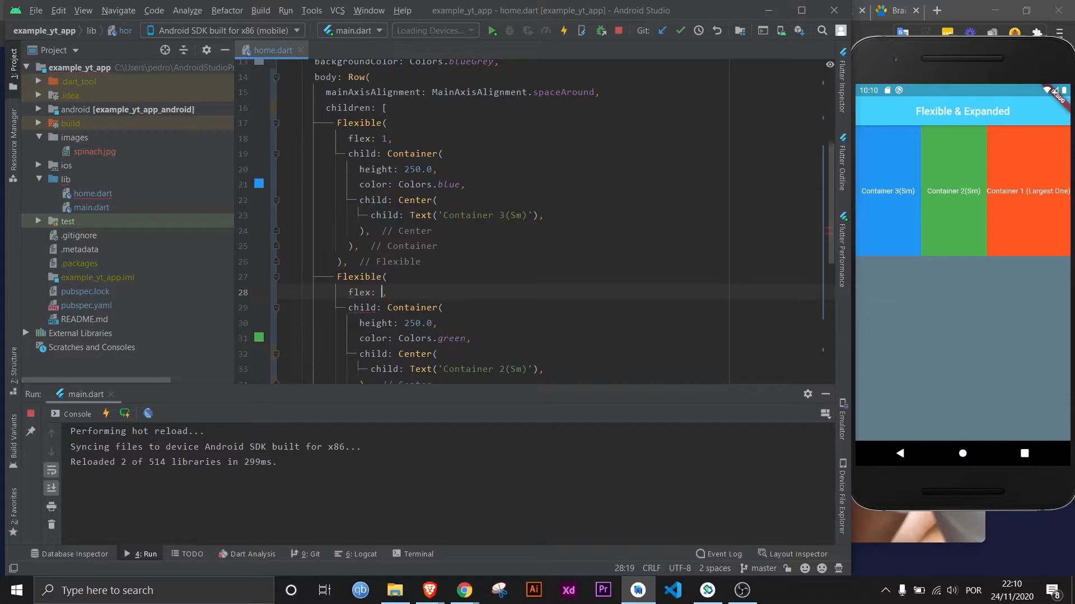
{"action": "type", "text": "9"}
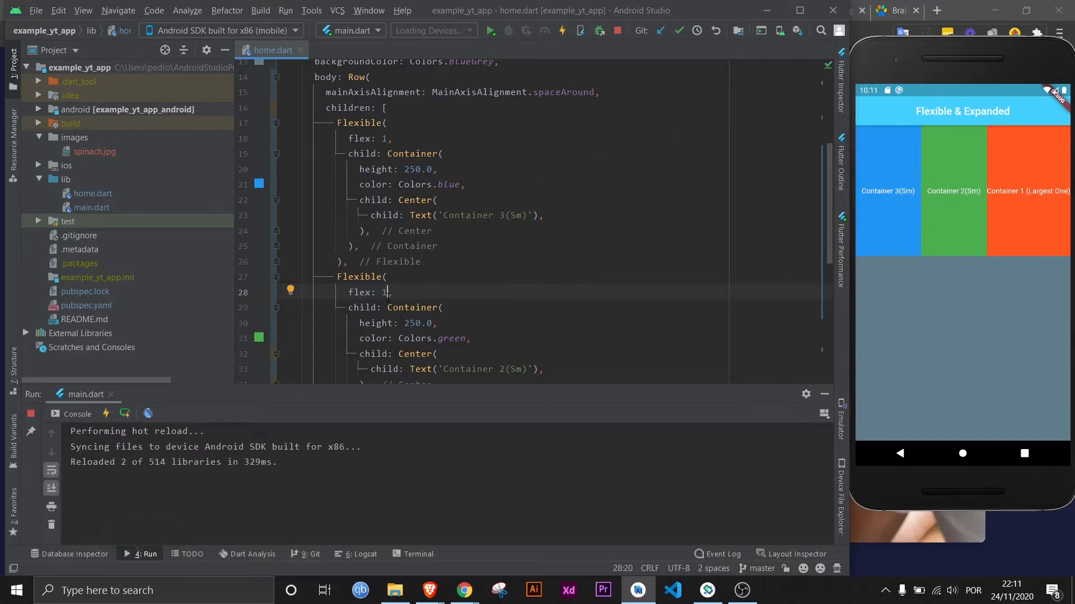
{"action": "type", "text": "5"}
{"action": "left_click", "coordinate": [571, 139]}
{"action": "type", "text": "5"}
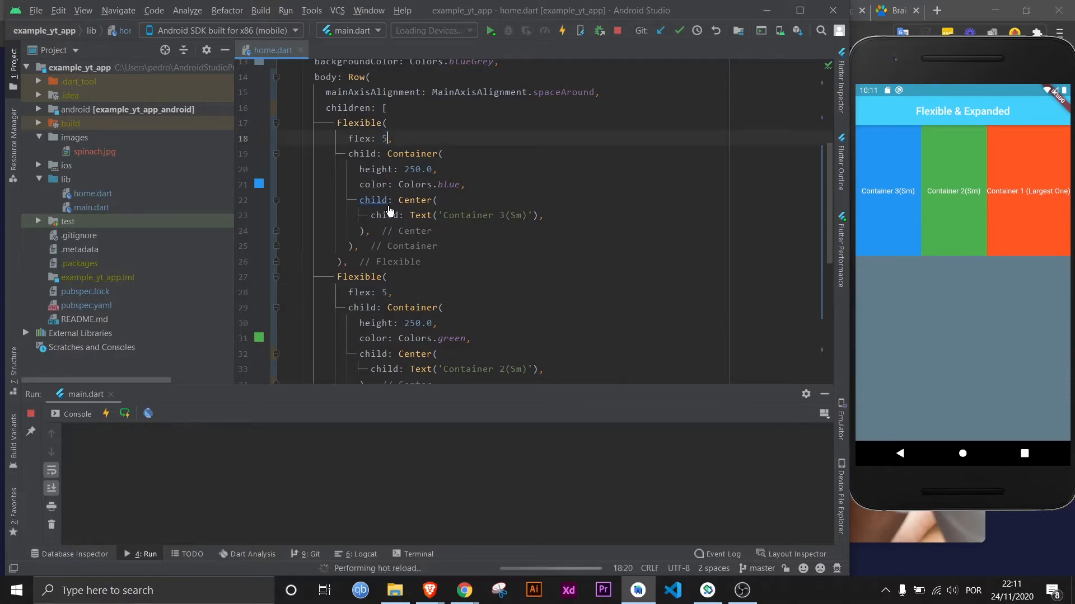
{"action": "left_click", "coordinate": [562, 30]}
{"action": "type", "text": "7"}
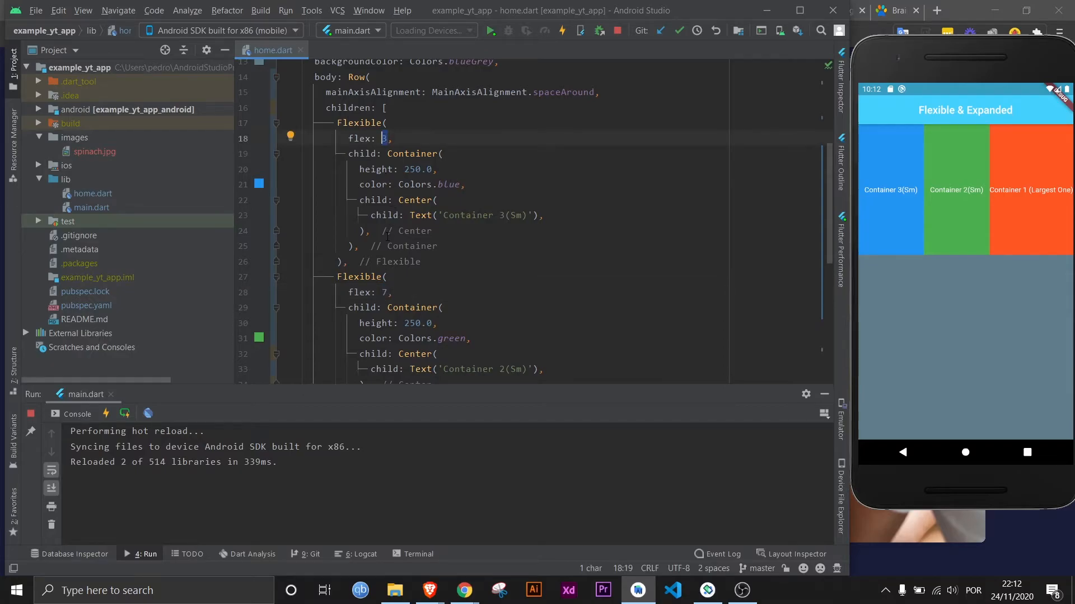
- Change the flex values, typing 99, and remove the green Container's Flexible wrapper
{"action": "left_click", "coordinate": [579, 31]}
{"action": "type", "text": "5"}
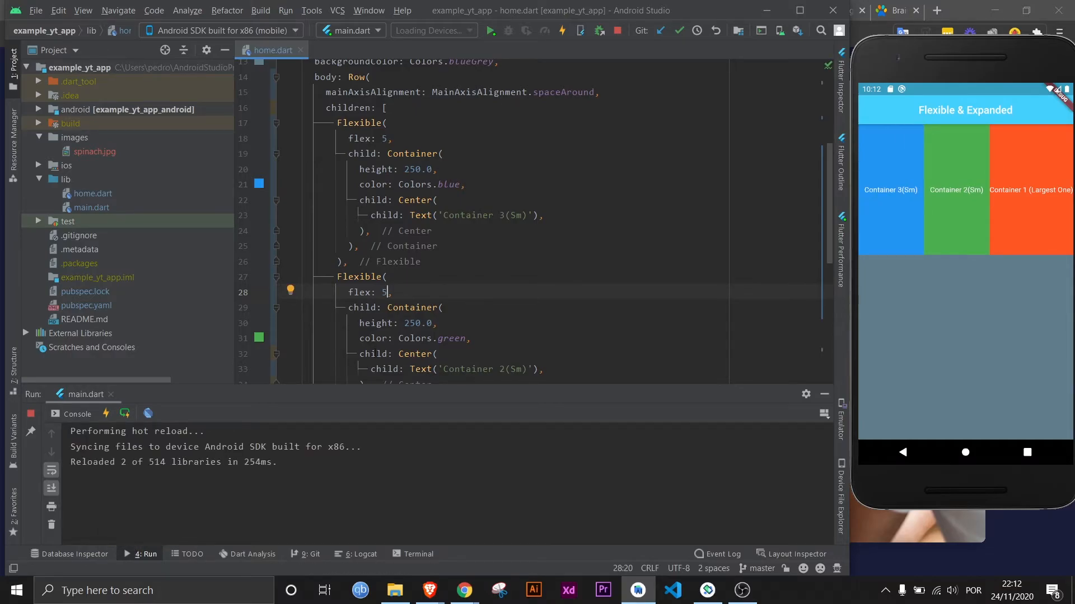
{"action": "key", "text": "Backspace"}
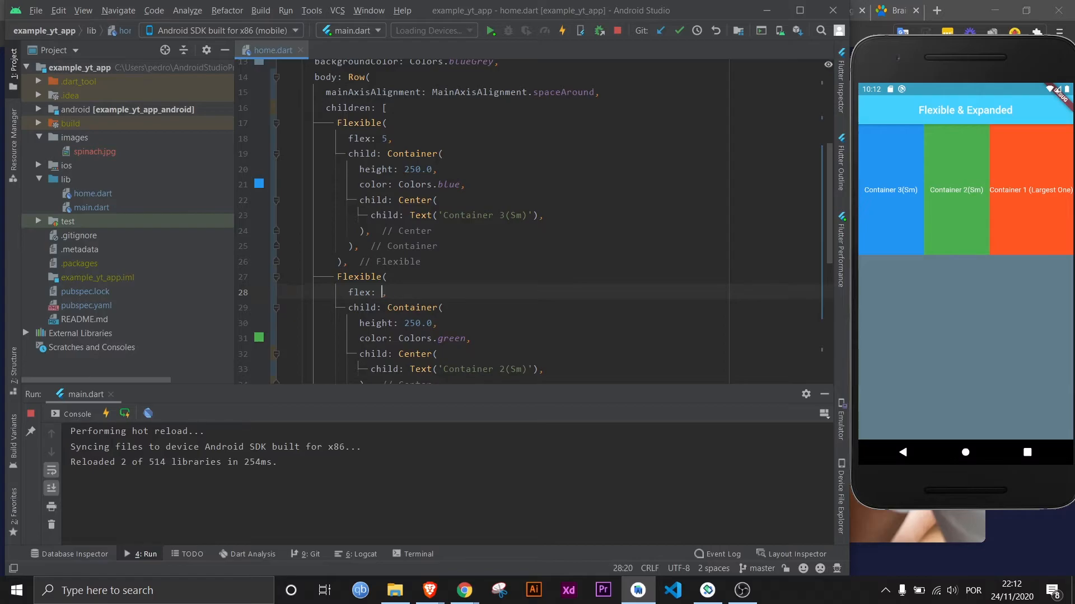
{"action": "type", "text": "99"}
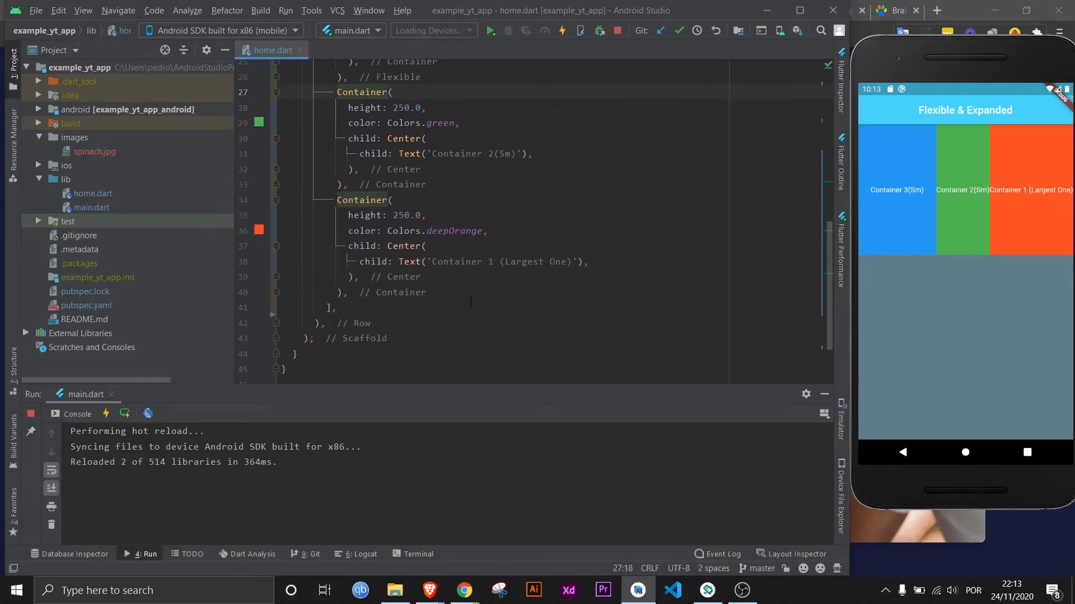
- Shorten the orange label, wrap the orange Container in Flexible with flex: 2, and hot reload
{"action": "left_click_drag", "start_coordinate": [458, 261], "coordinate": [569, 261]}
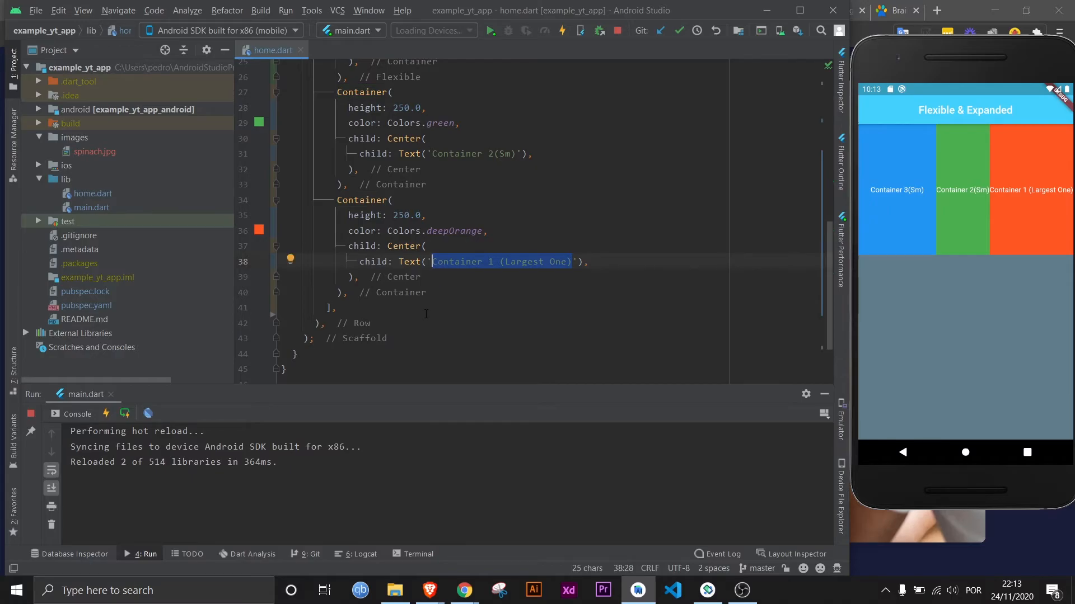
{"action": "type", "text": "1'),"}
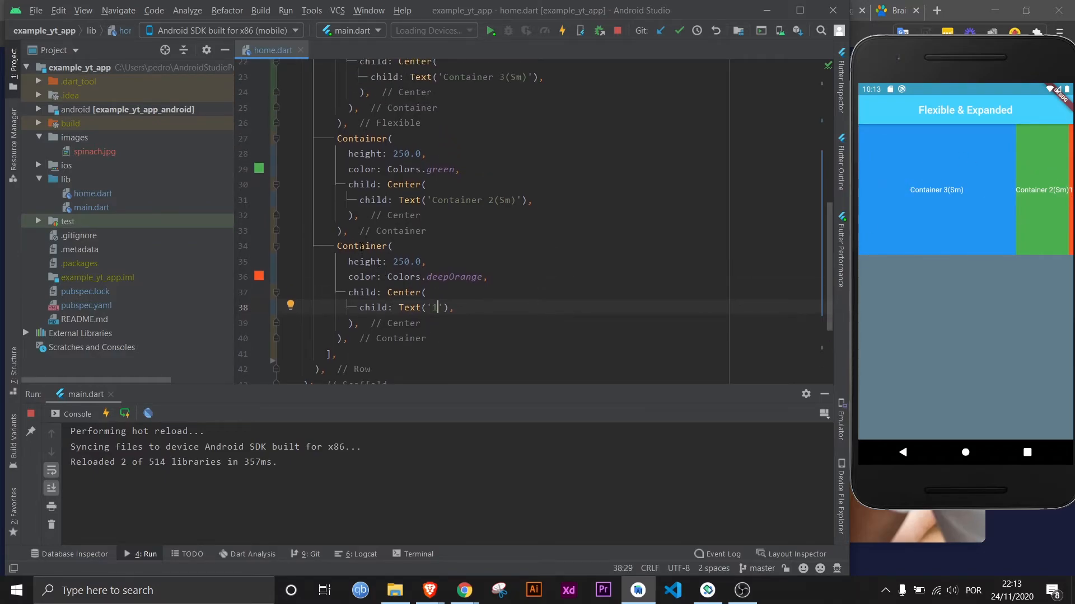
{"action": "left_click", "coordinate": [289, 246]}
{"action": "type", "text": "Flexible("}
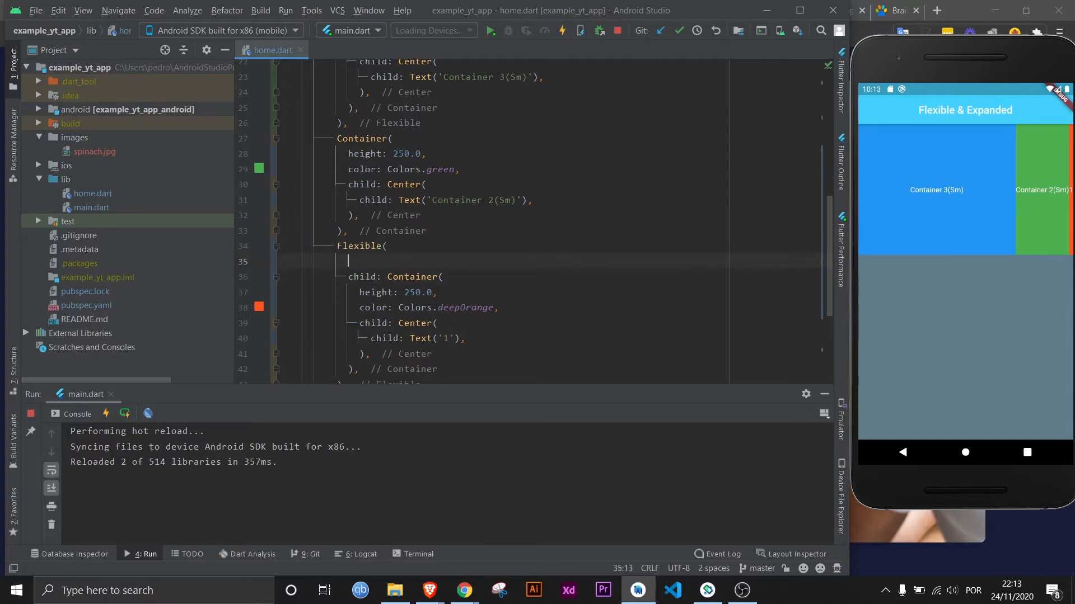
{"action": "type", "text": "flex: ,"}
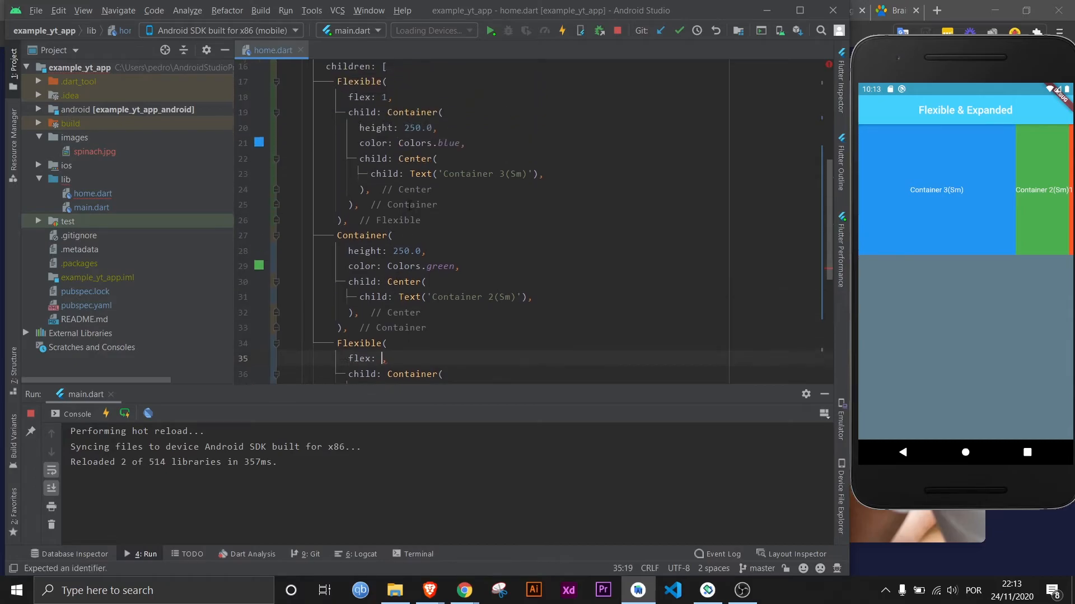
{"action": "scroll", "scroll_direction": "down", "scroll_amount": 3}
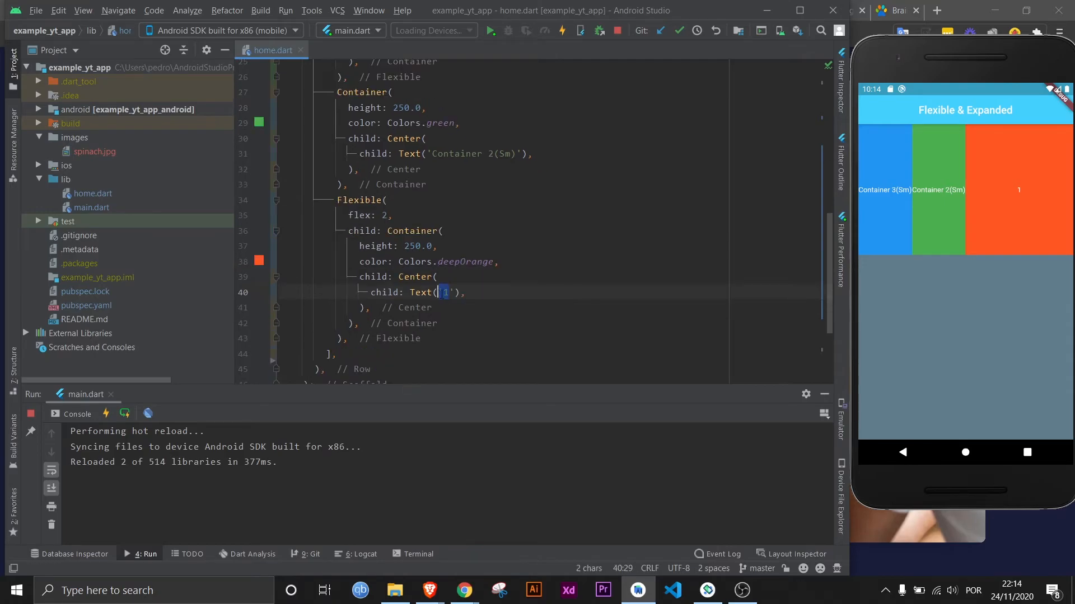
{"action": "type", "text": "Container"}
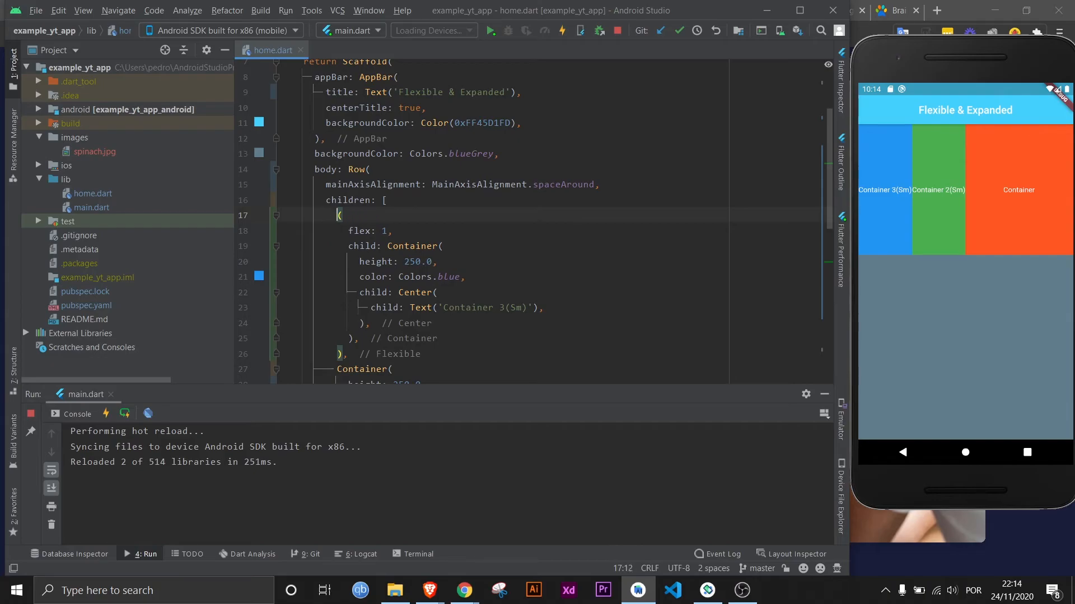
- Change the blue Flexible to Expanded with flex 5 and give the orange Flexible flex 5
{"action": "type", "text": "Expanded"}
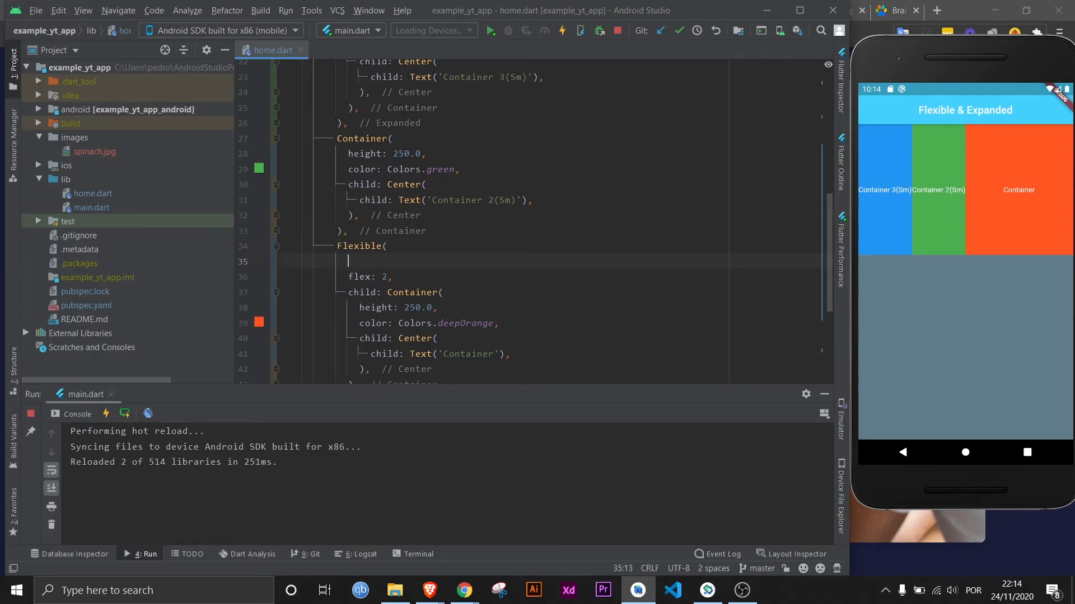
{"action": "type", "text": "fit: FlexFit,"}
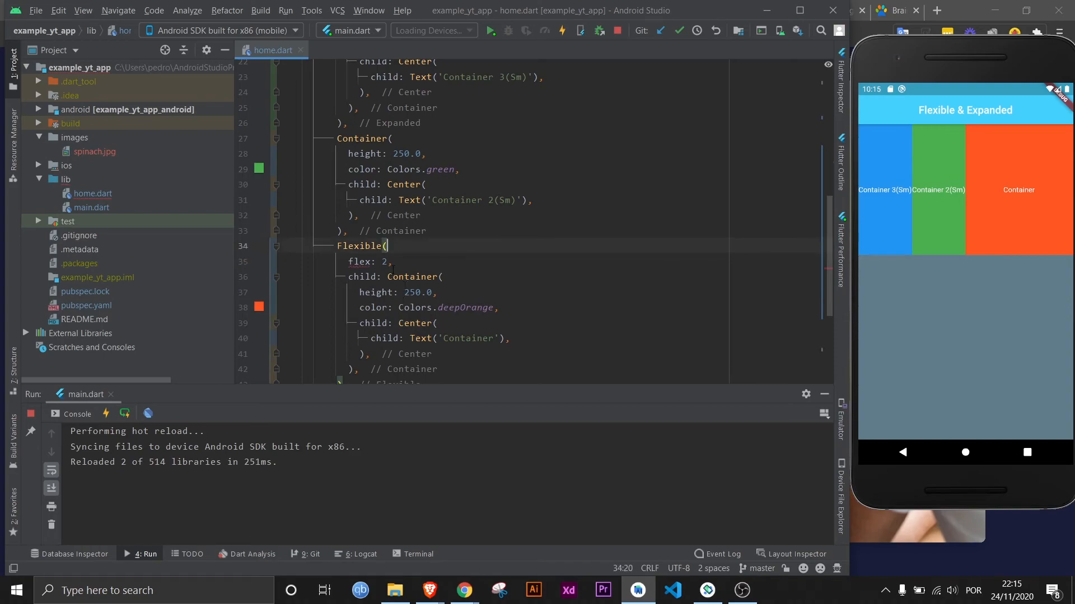
{"action": "scroll", "scroll_direction": "up", "scroll_amount": 3}
{"action": "type", "text": "7"}
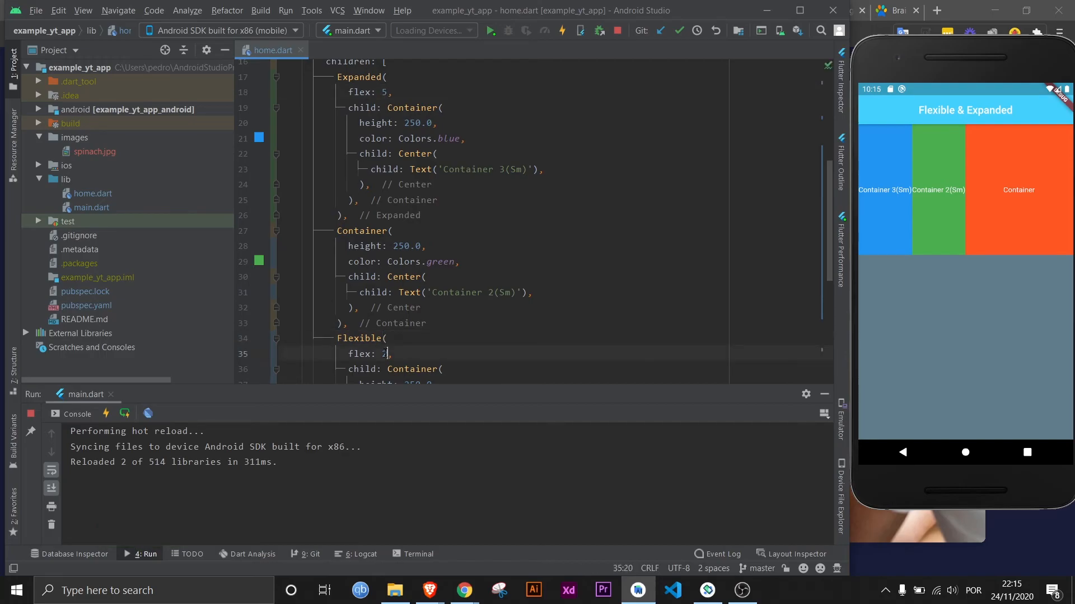
{"action": "type", "text": "5"}
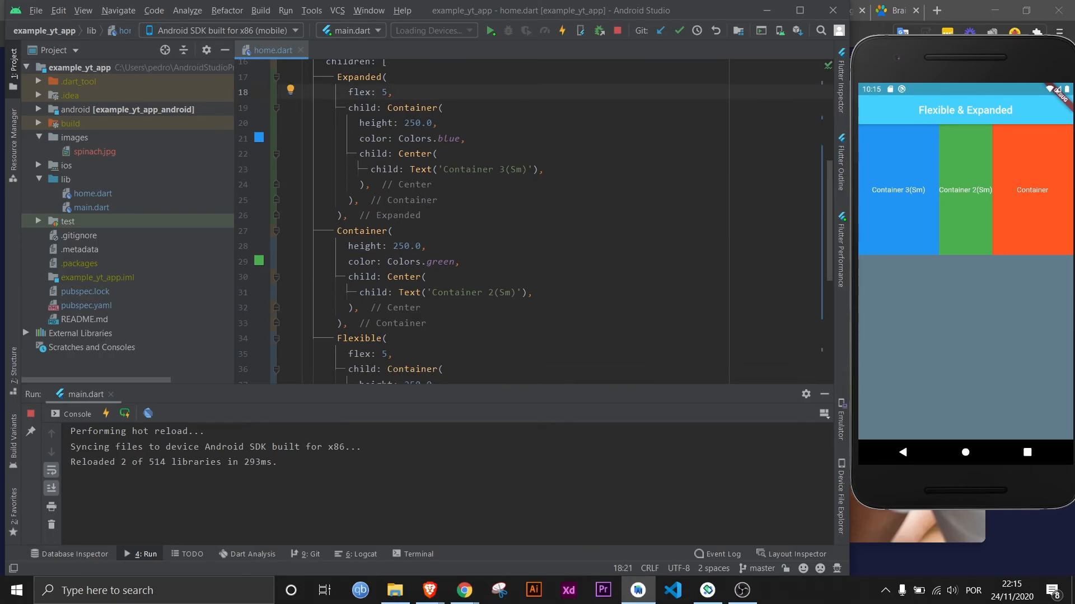
- Close the Android Studio window, leaving the equal-width blue and orange layout unchanged
{"action": "left_click", "coordinate": [392, 92]}
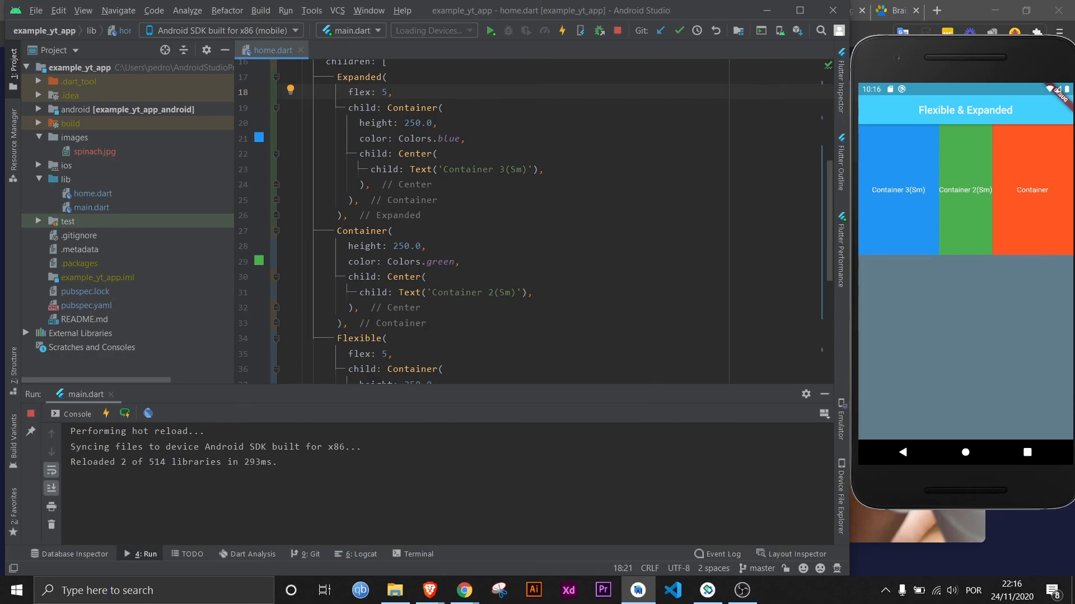
{"action": "left_click", "coordinate": [391, 91]}
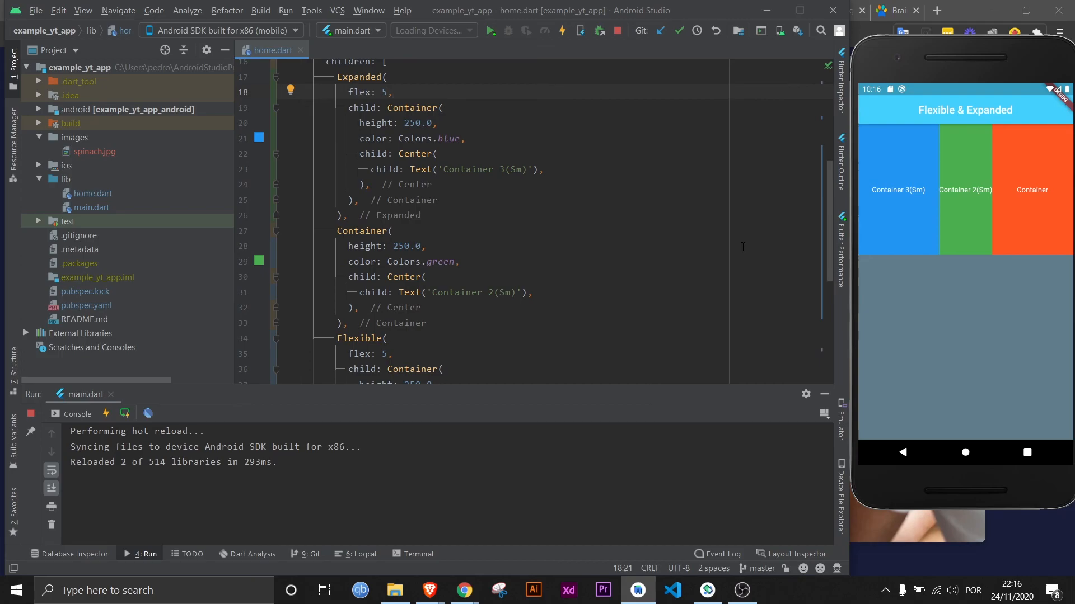
{"action": "left_click", "coordinate": [391, 92]}
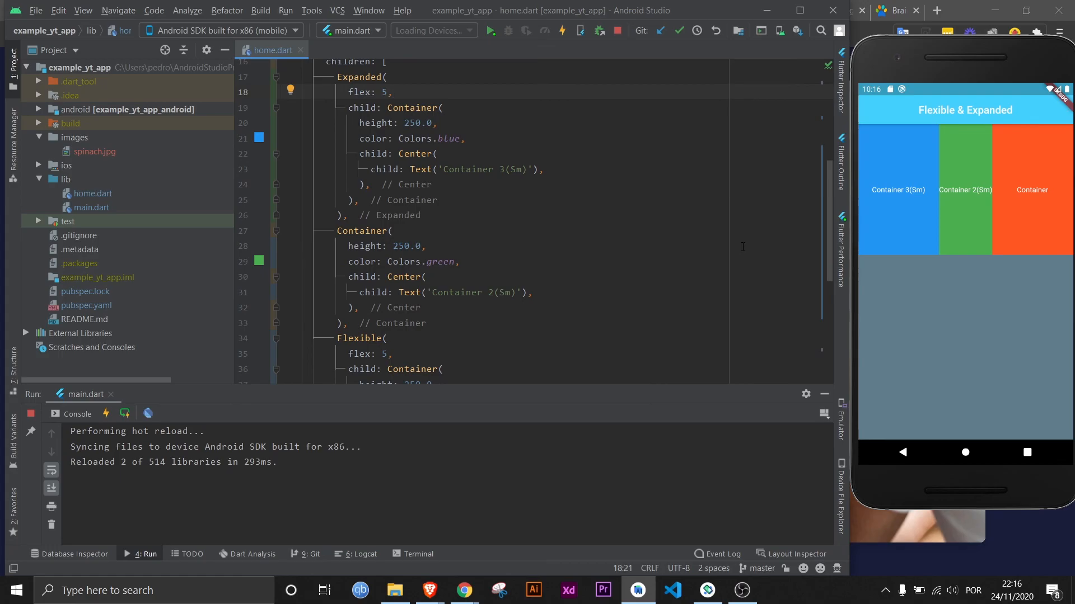
{"action": "left_click", "coordinate": [832, 9]}
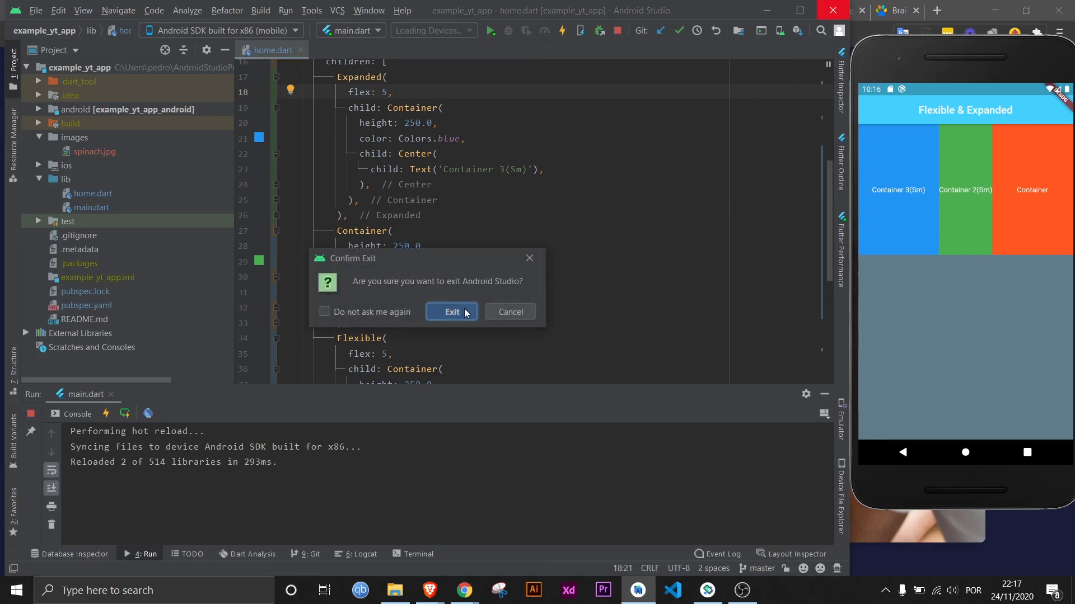